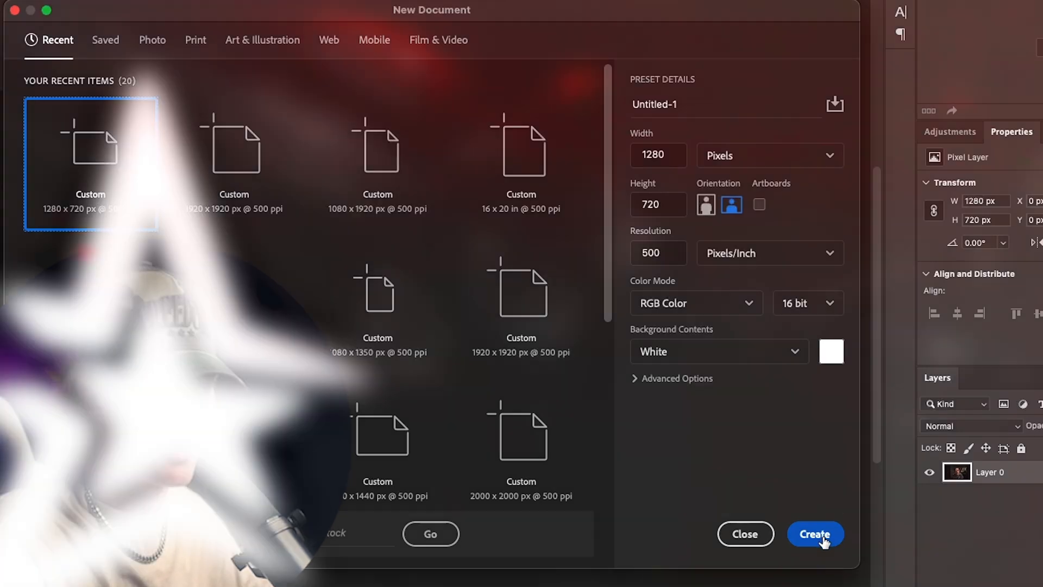
Create the new 1280×720 document and bring the man's photo into it as a layer.
click(815, 534)
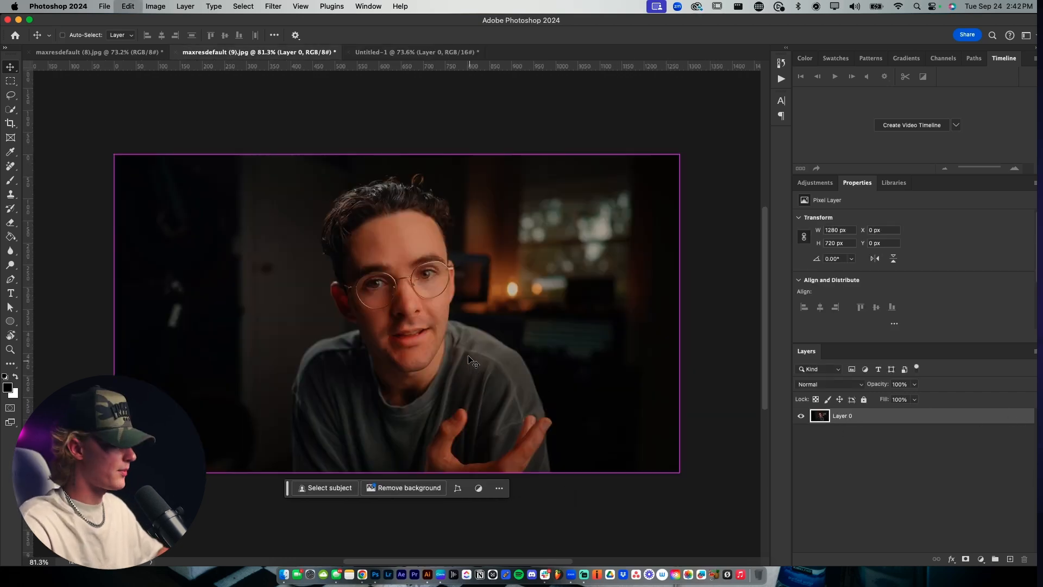
click(417, 52)
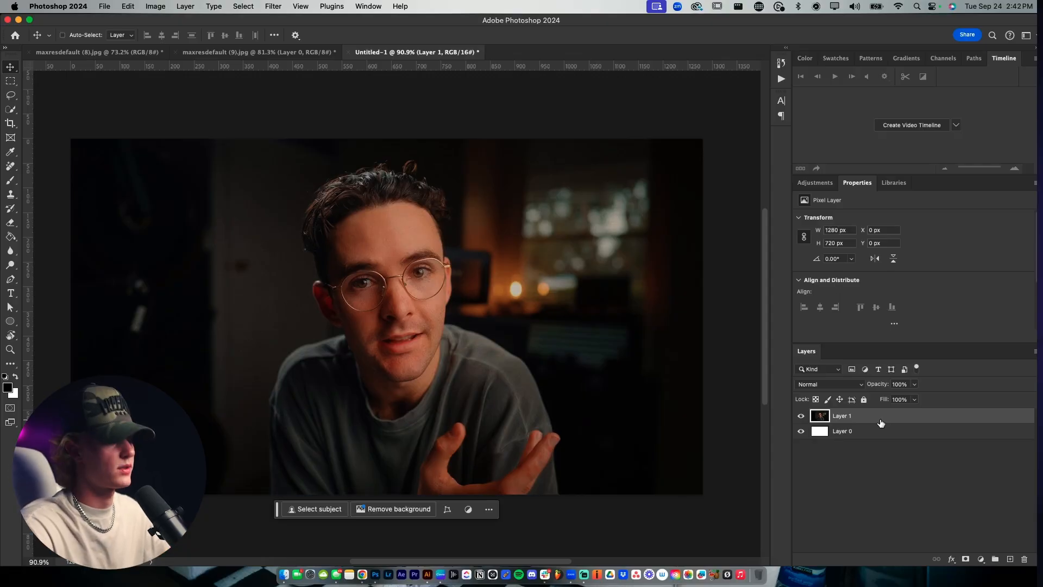
Duplicate the photo (Cmd+J), mask it to the man with Select Subject, and check the cutout.
key(cmd+j)
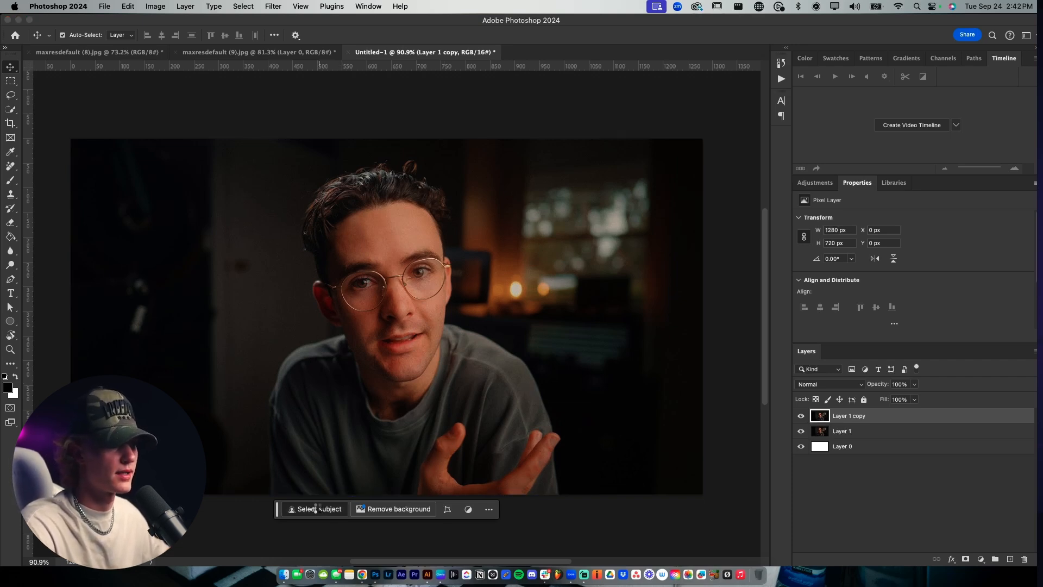
click(320, 509)
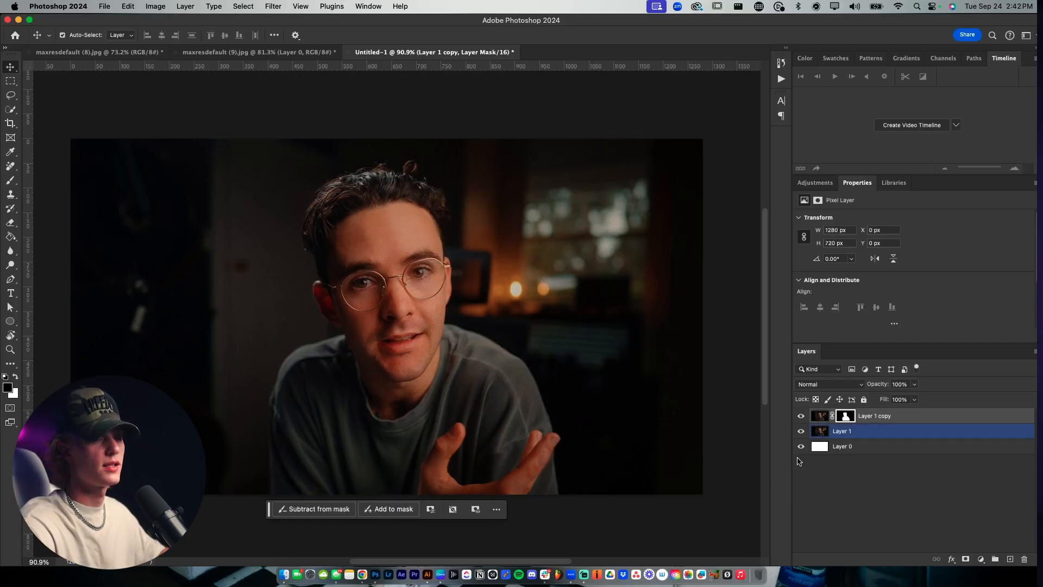
click(801, 431)
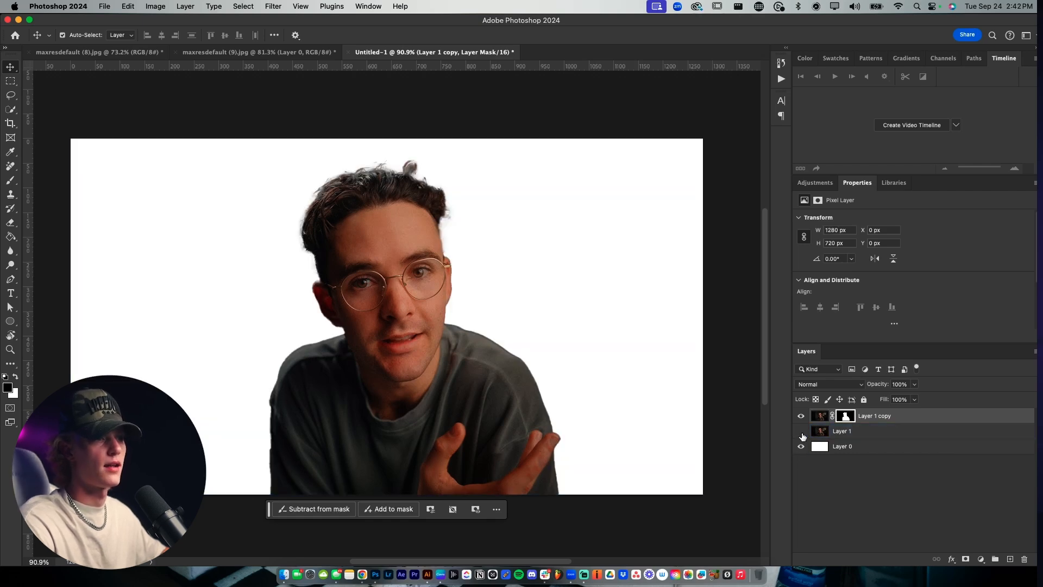
click(801, 431)
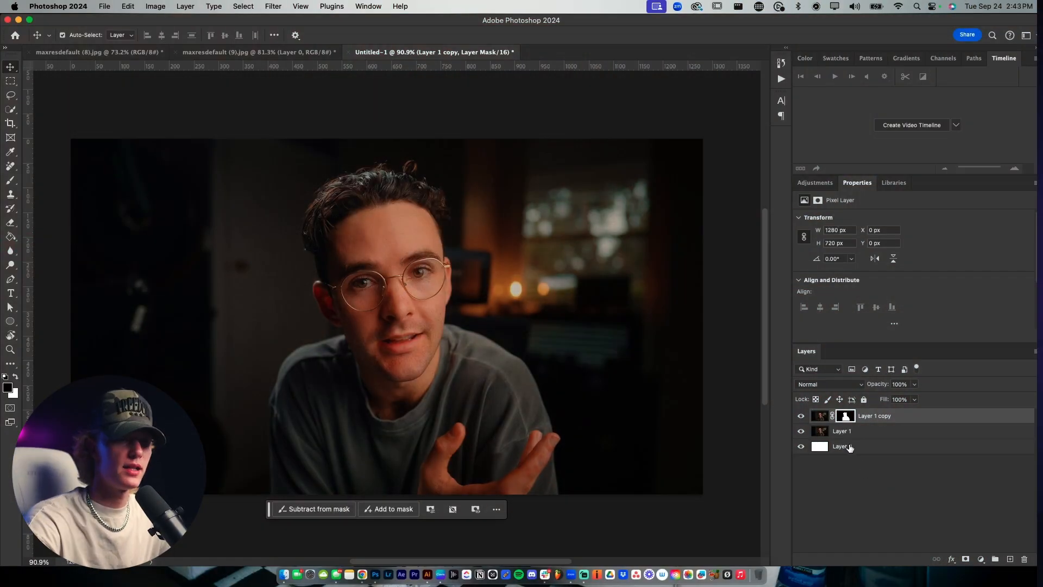
Blur the background photo layer with a 3.3 px Gaussian Blur.
click(841, 431)
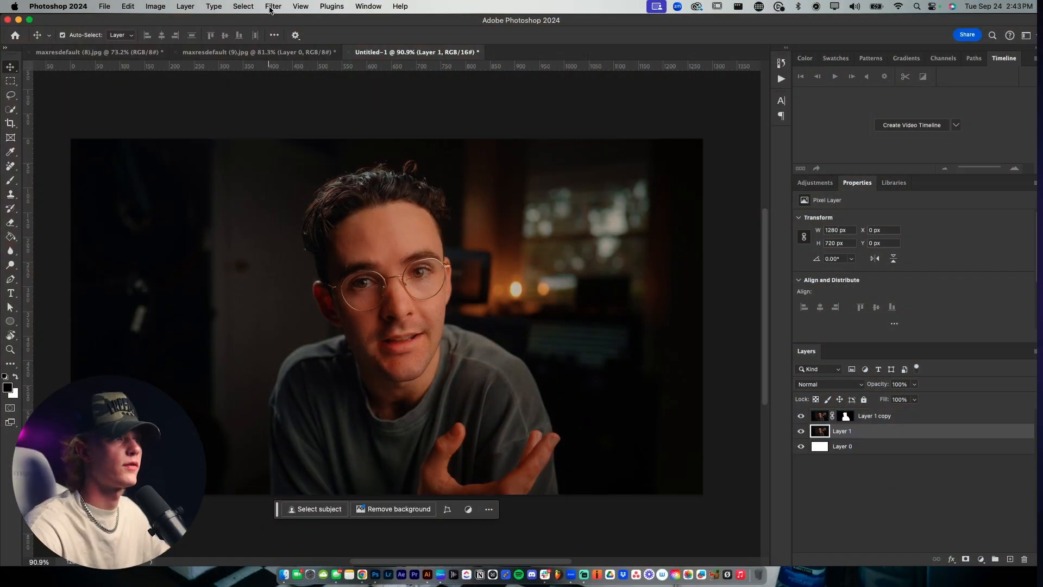
click(273, 6)
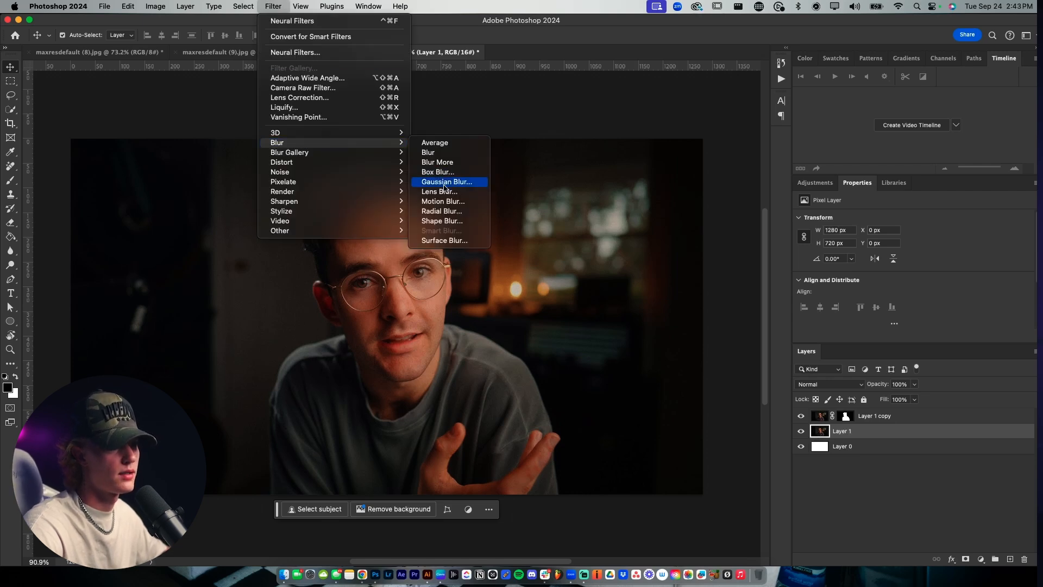
click(445, 181)
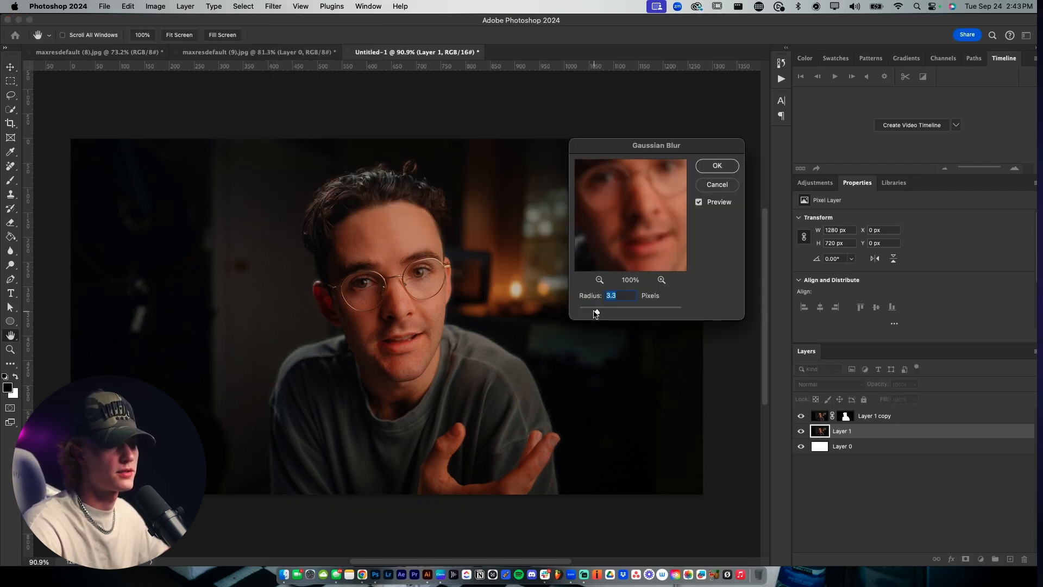
click(717, 165)
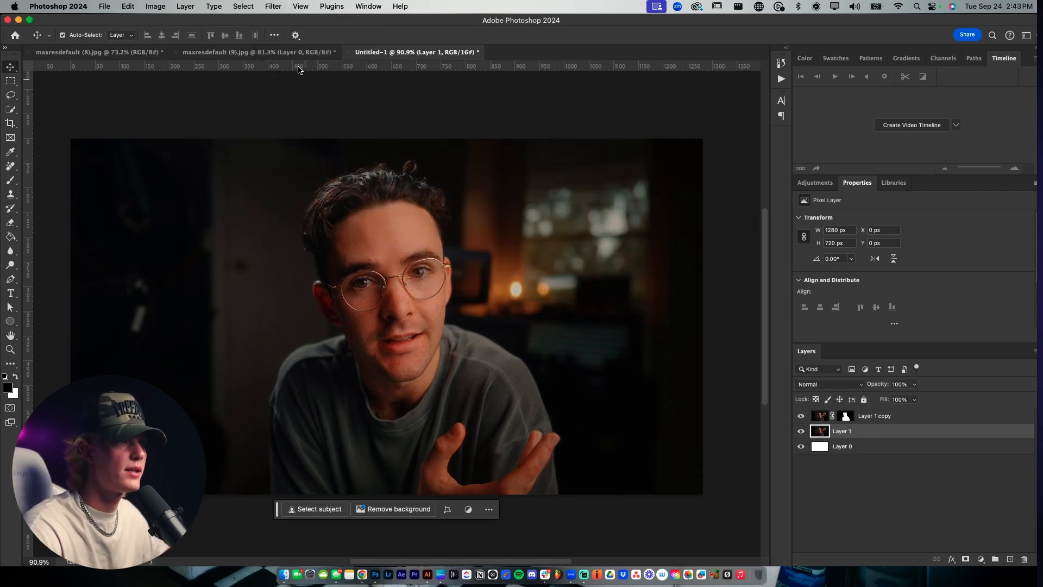
Darken the background with a Brightness/Contrast adjustment set to brightness -23.
click(814, 183)
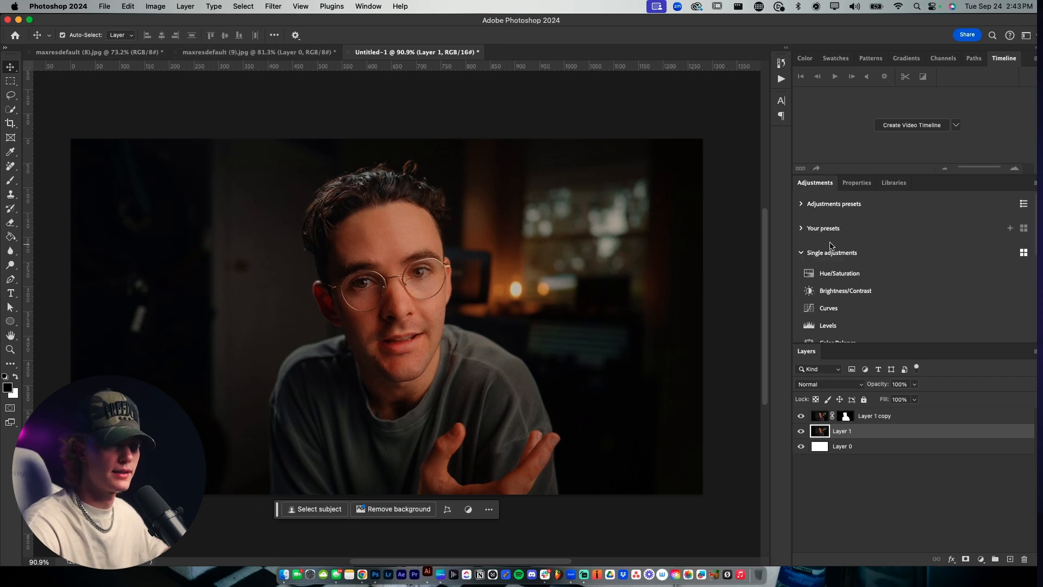
click(846, 292)
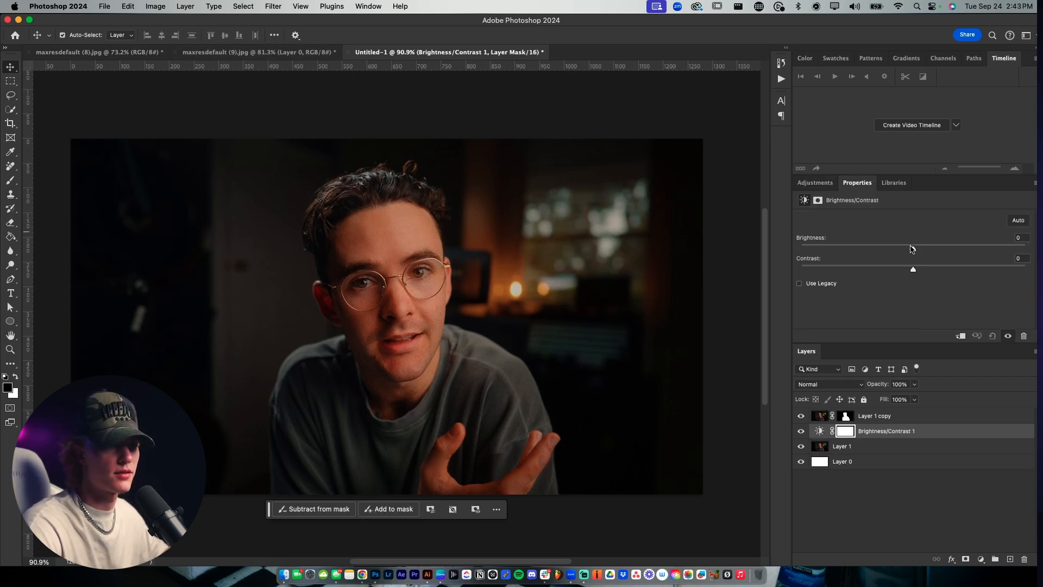
drag(912, 248, 896, 248)
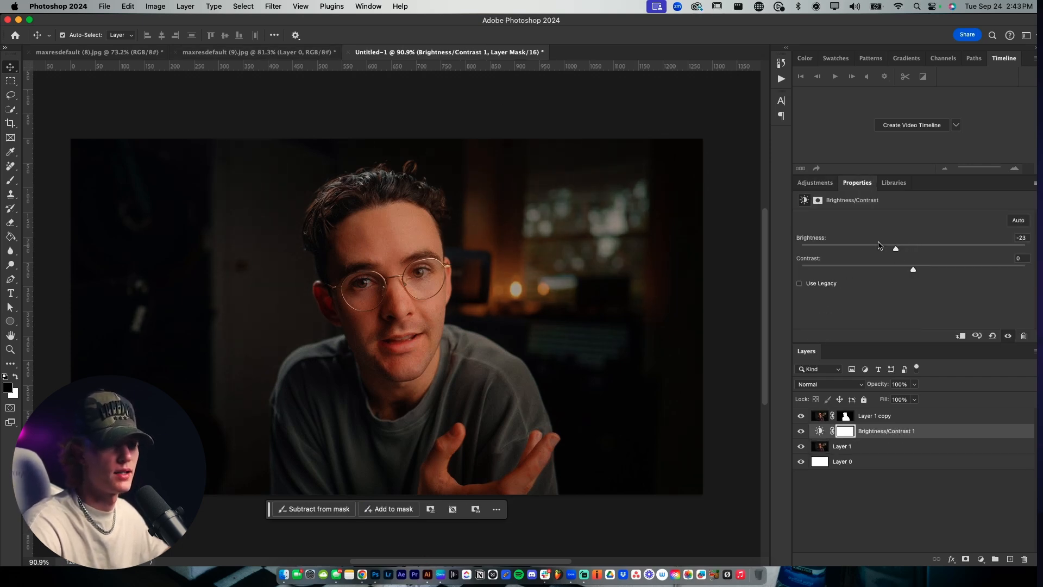
click(859, 461)
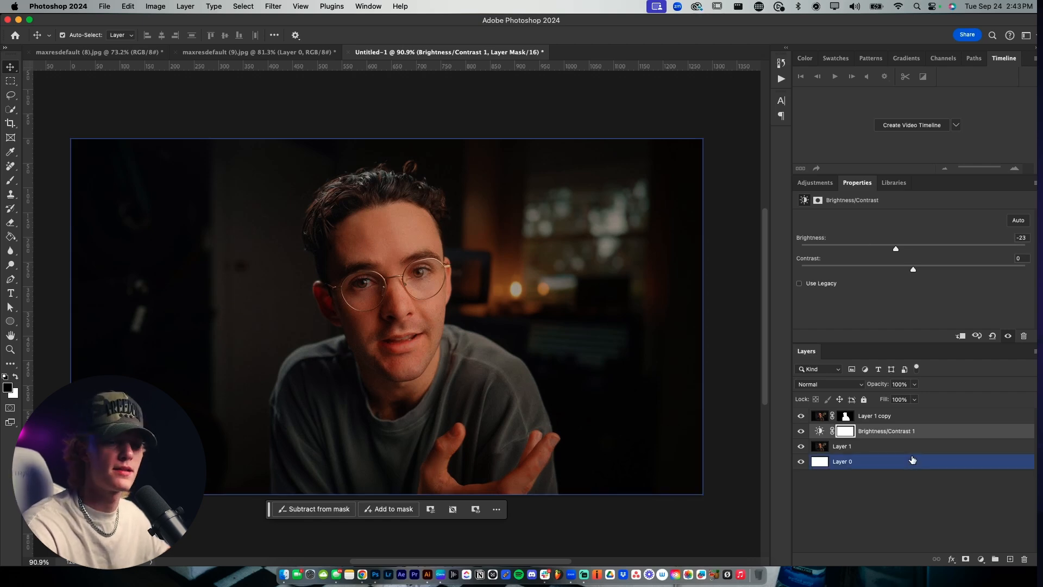
Cool the background photo to temperature -11 in the Camera Raw filter's Color controls.
click(273, 7)
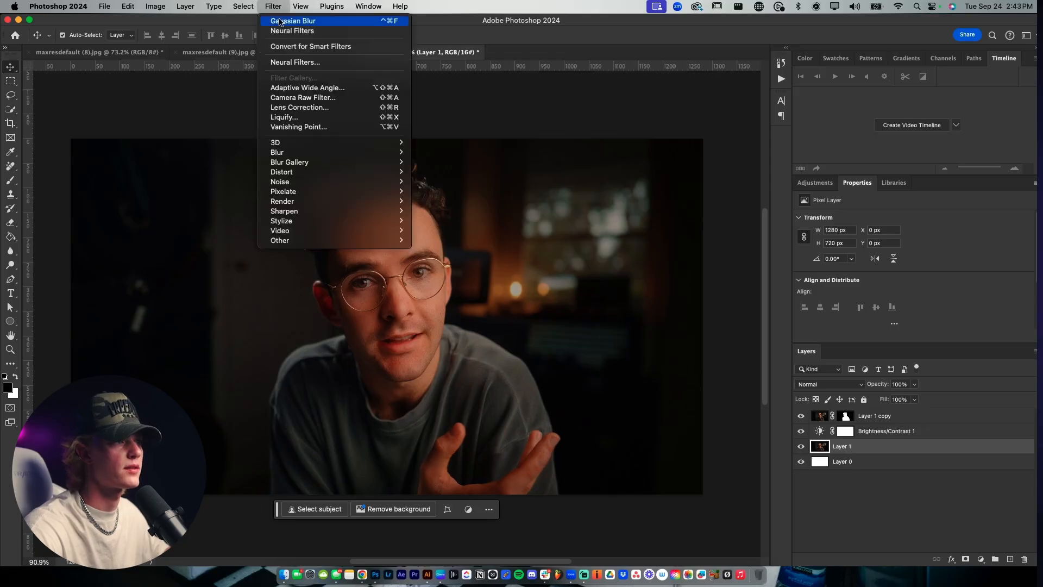
click(303, 96)
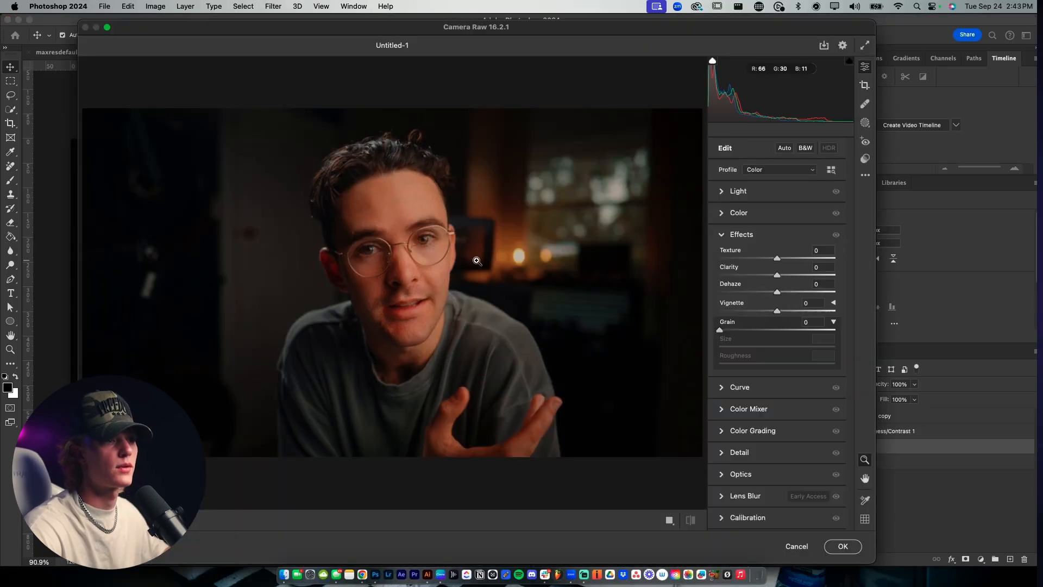
click(738, 191)
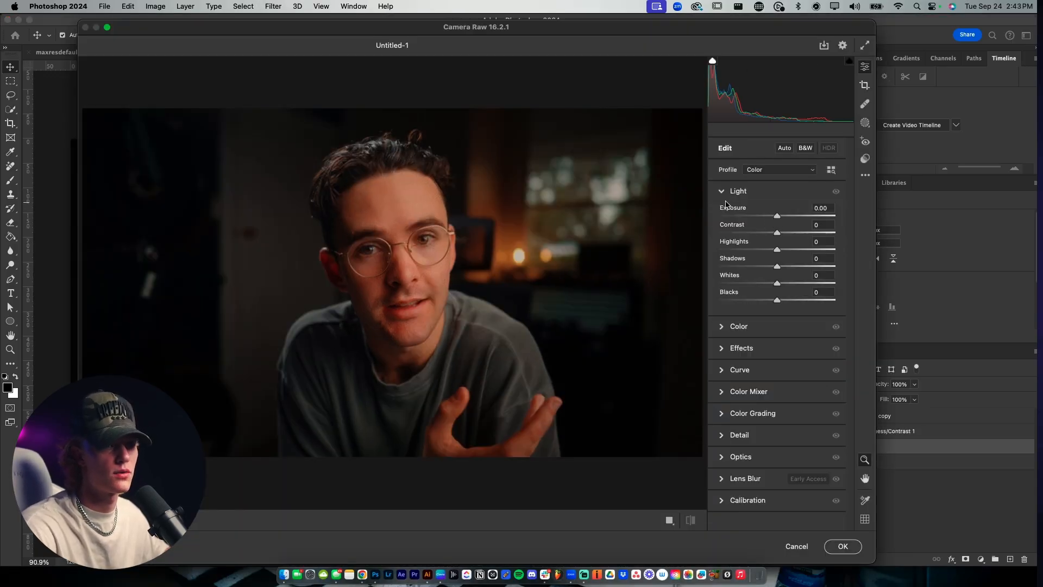
click(739, 212)
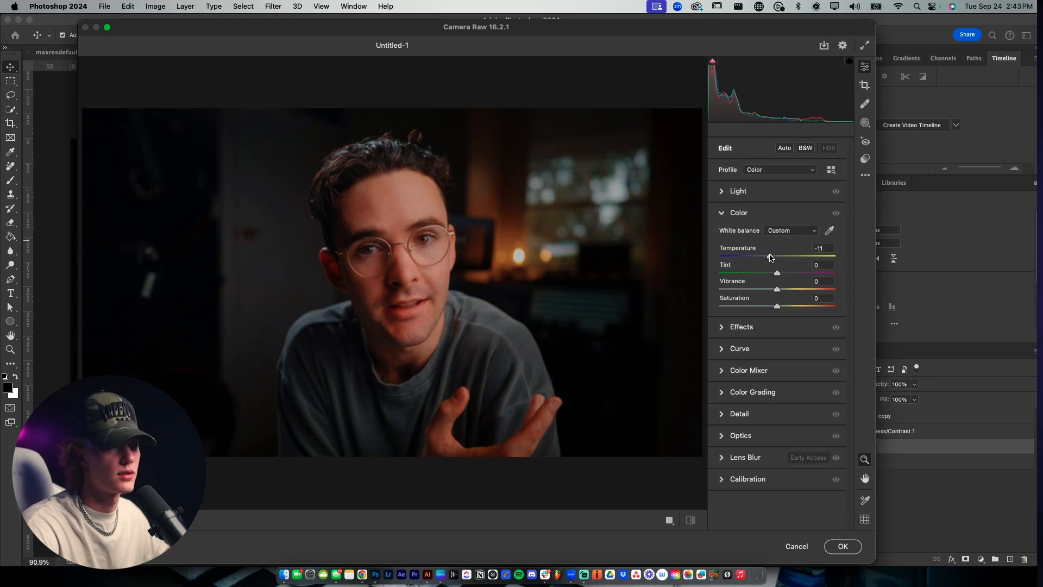
drag(777, 257, 764, 256)
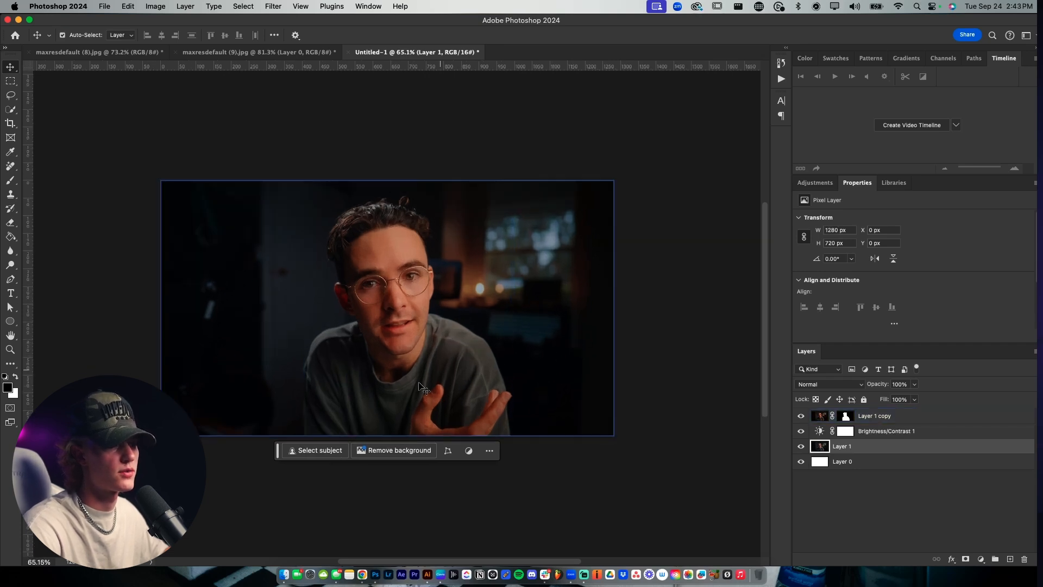
click(874, 416)
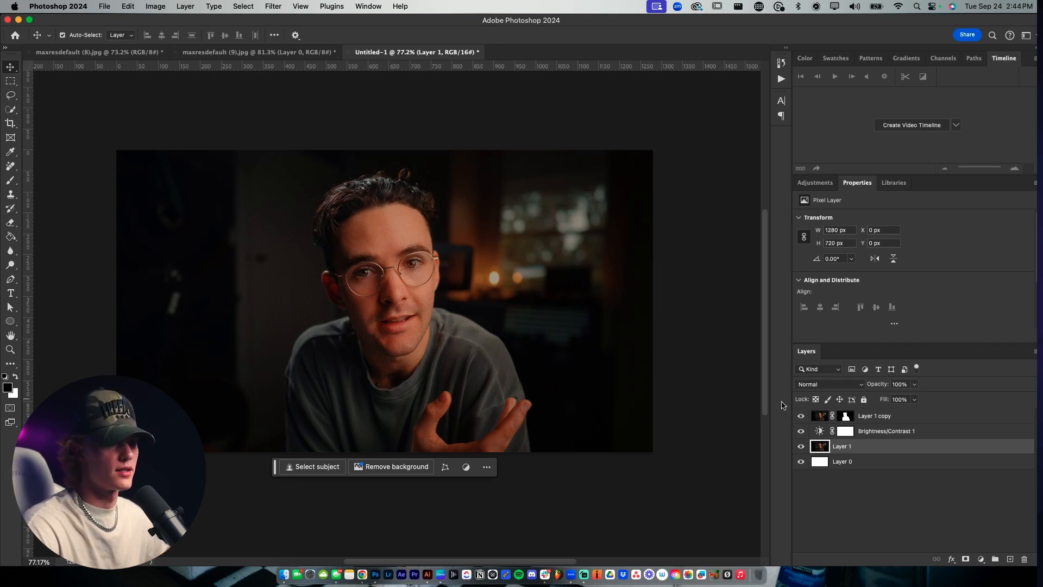
Brush 9%-exposure midtone dodge-and-burn shading over the cut-out man.
click(874, 415)
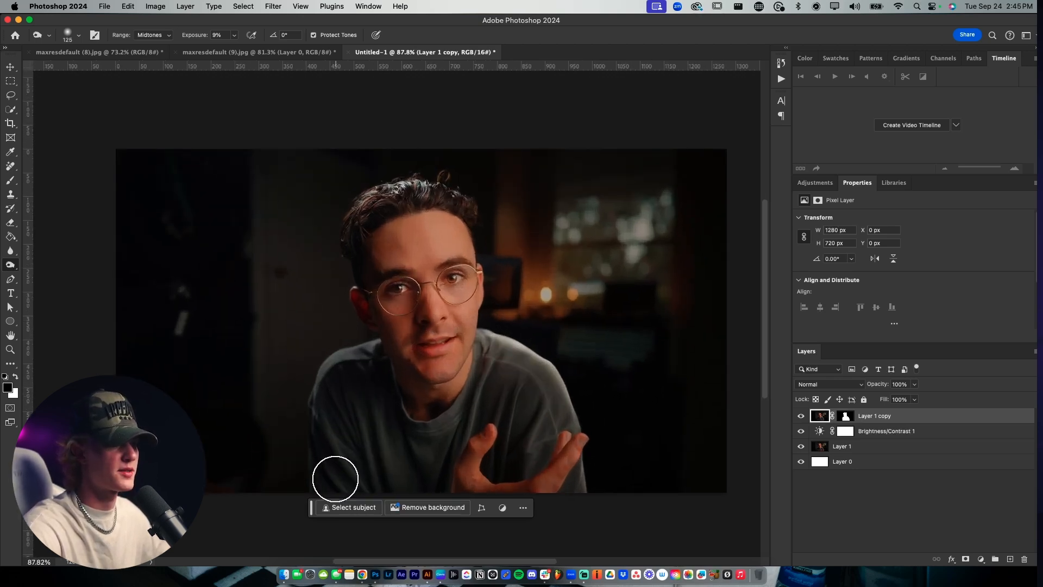
mouse_move(513, 457)
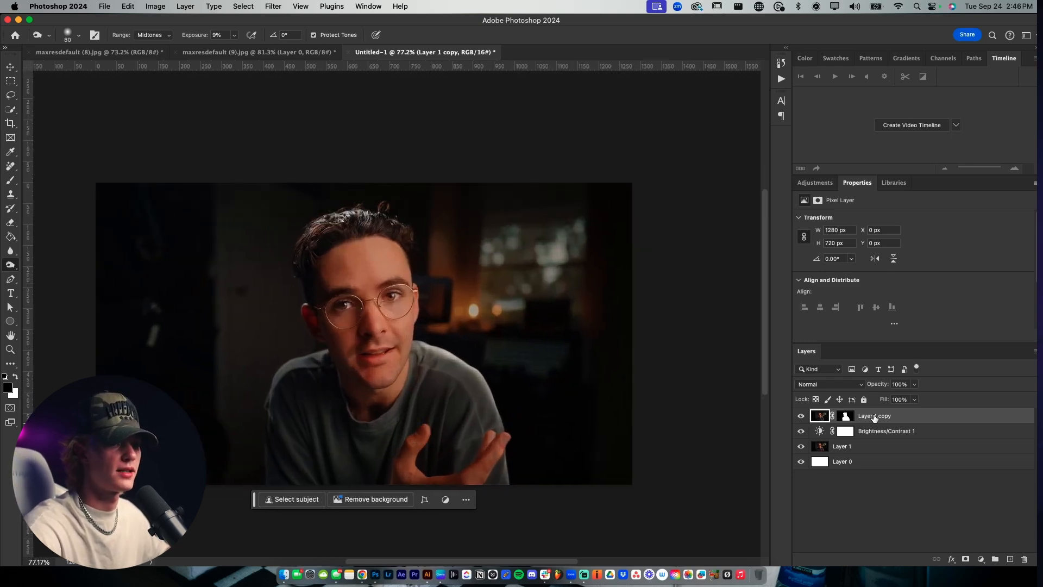
Add a Curves adjustment above the cut-out man with a point near input 56, output 57.
click(814, 183)
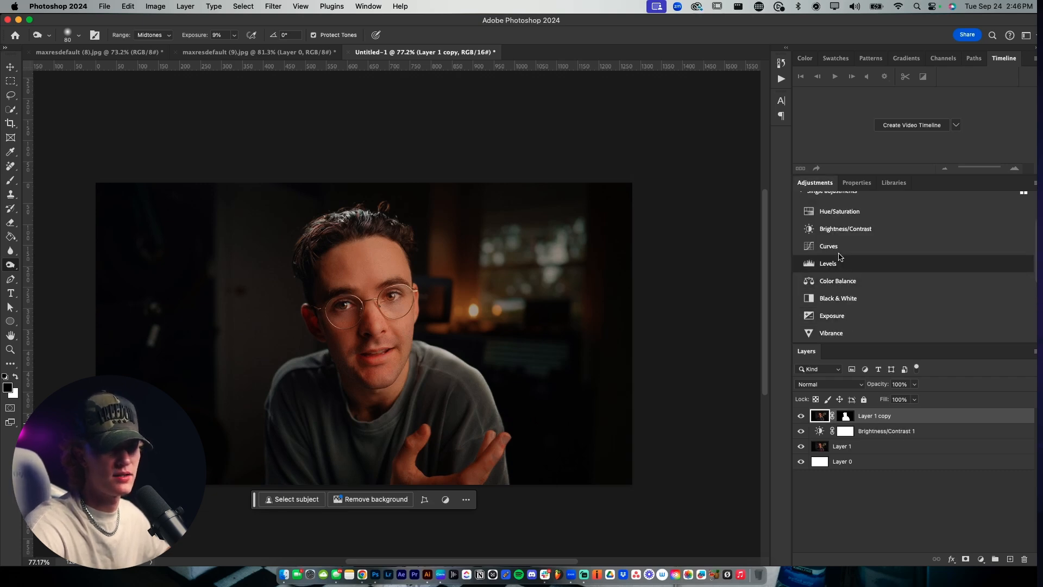
click(828, 246)
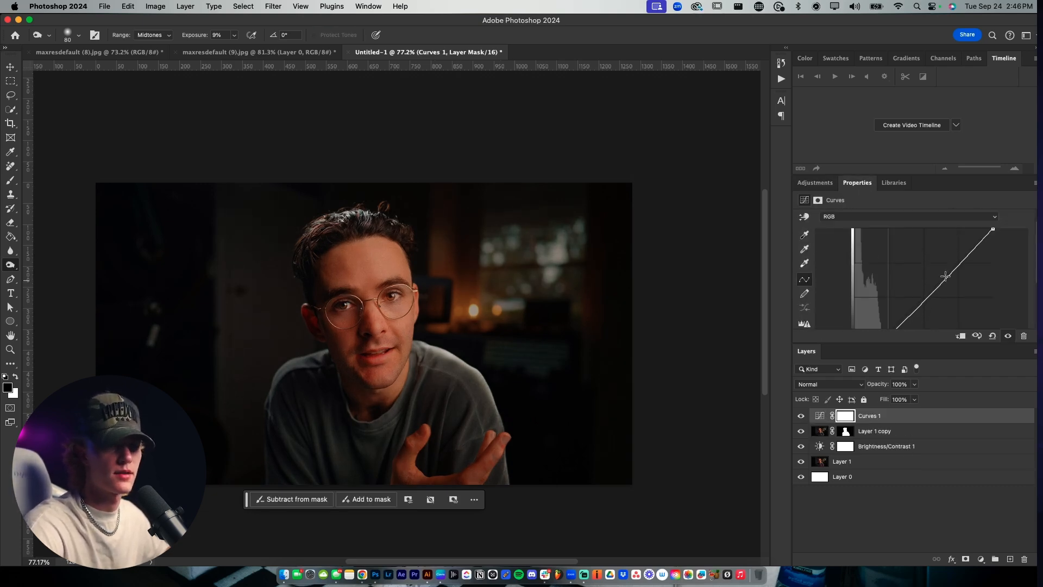
drag(945, 276, 938, 270)
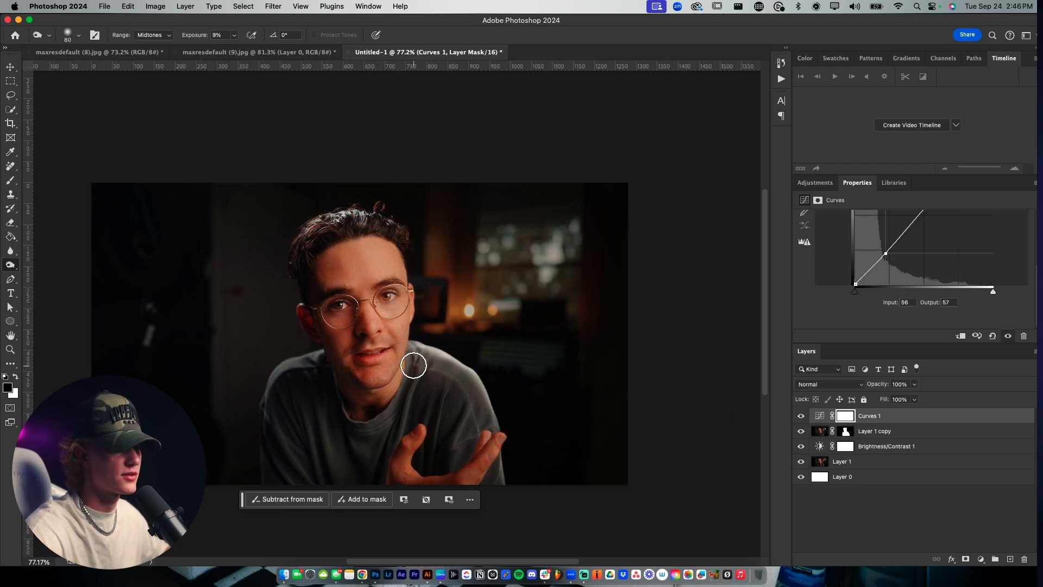
Check the reference thumbnail before shifting the man and background left.
click(94, 52)
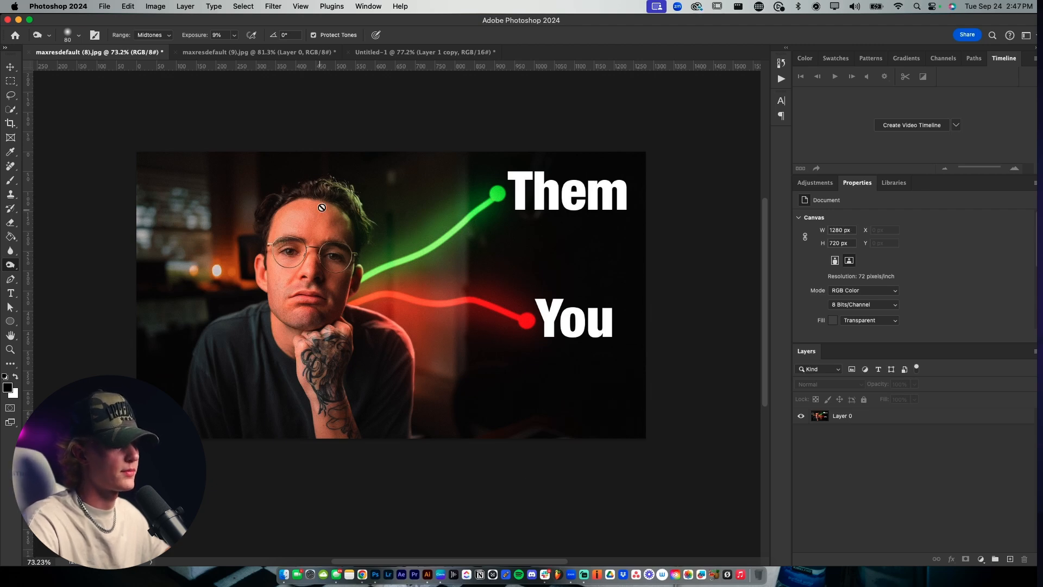
mouse_move(259, 347)
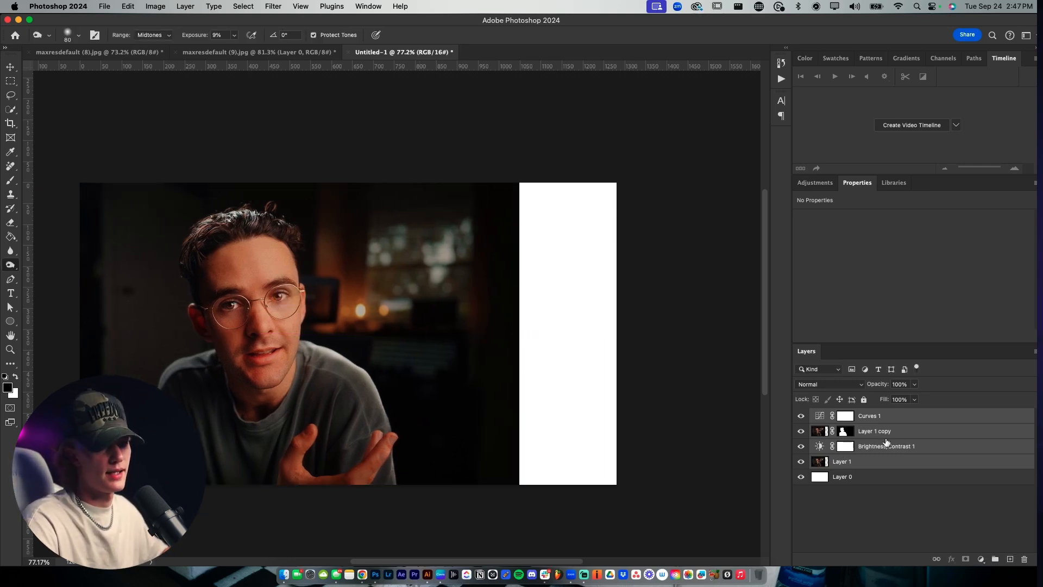
Generate fill for the empty right-hand strip and add an empty layer beneath the cut-out man.
click(841, 461)
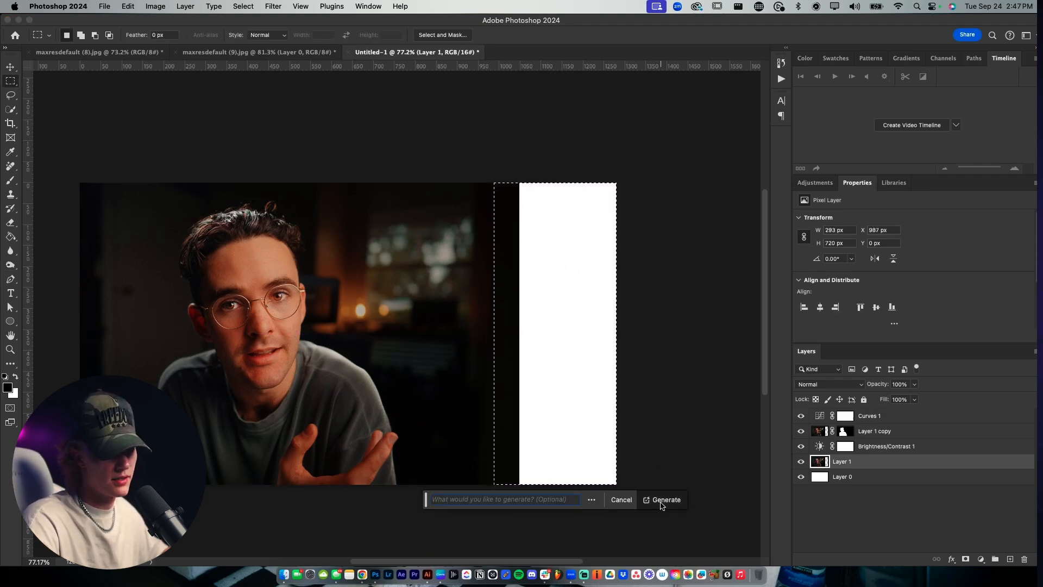
click(665, 500)
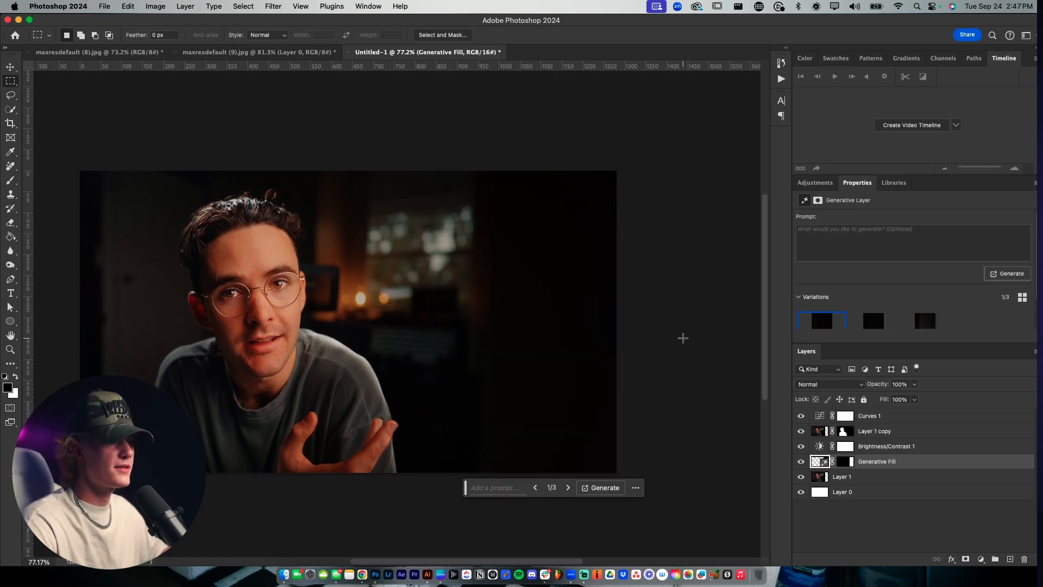
click(841, 476)
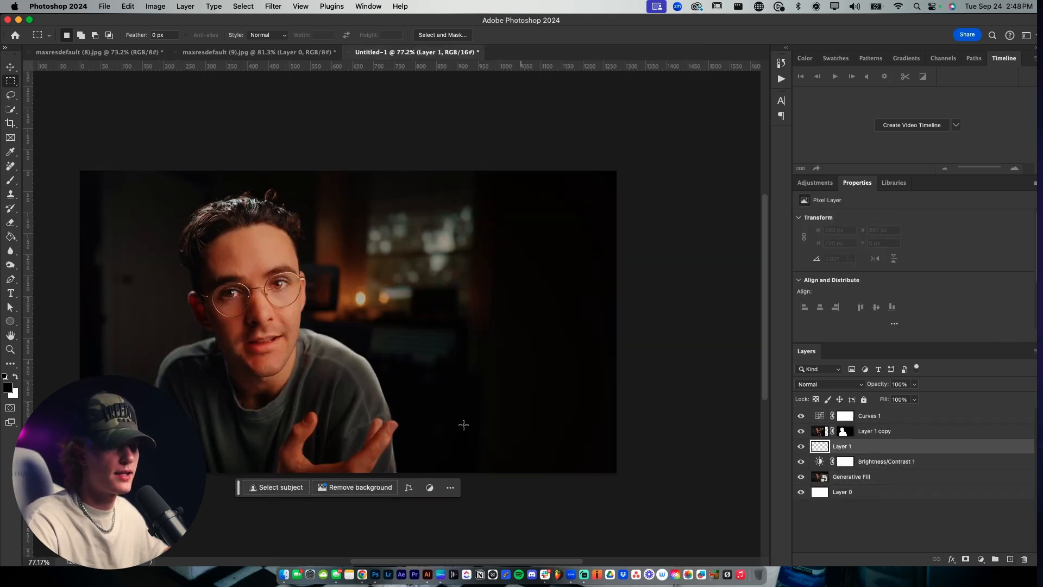
Brush a bright red trend line running right from the subject's shoulder.
click(10, 382)
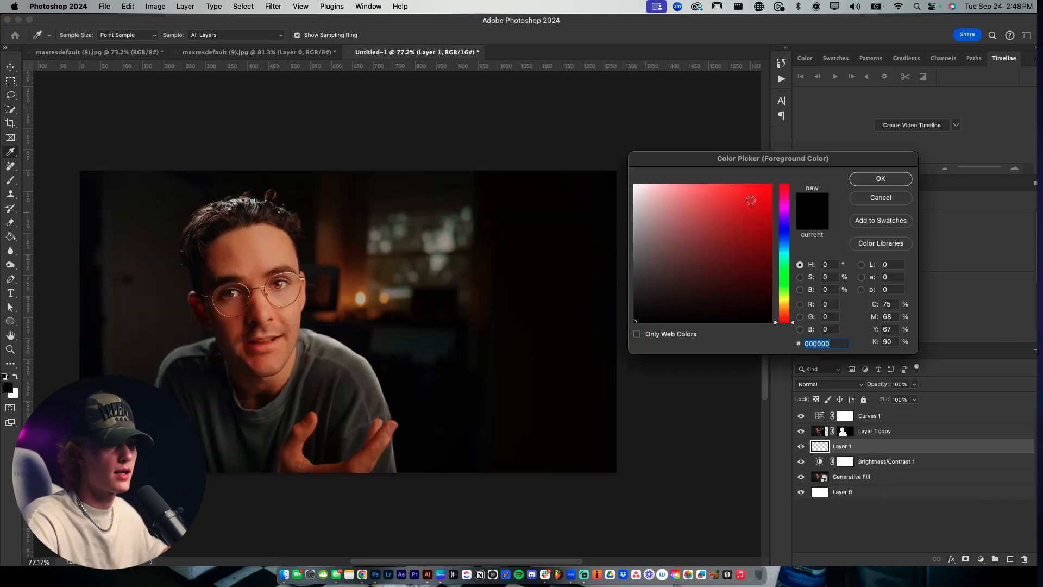
click(880, 197)
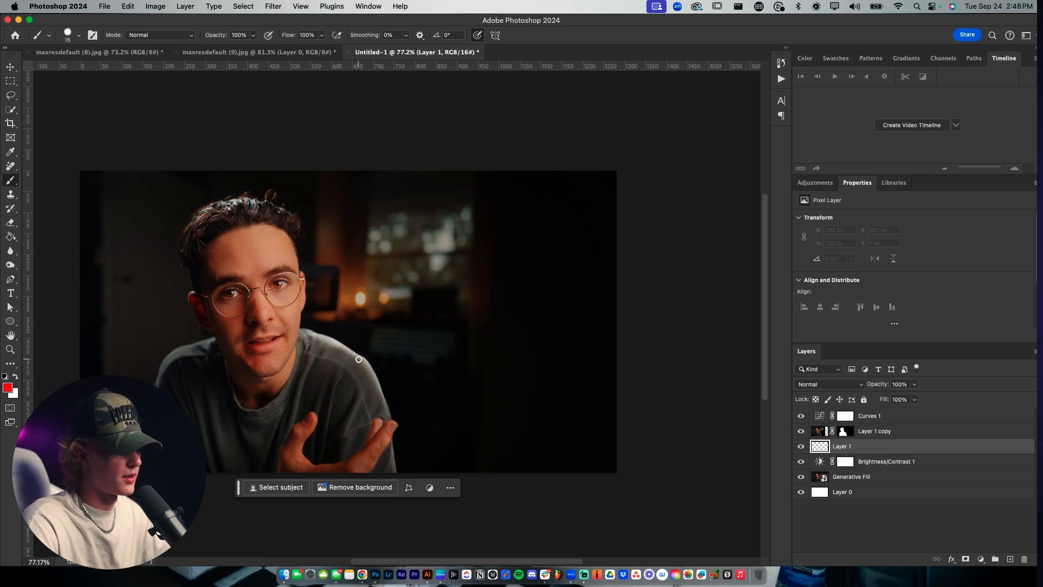
drag(358, 361, 401, 327)
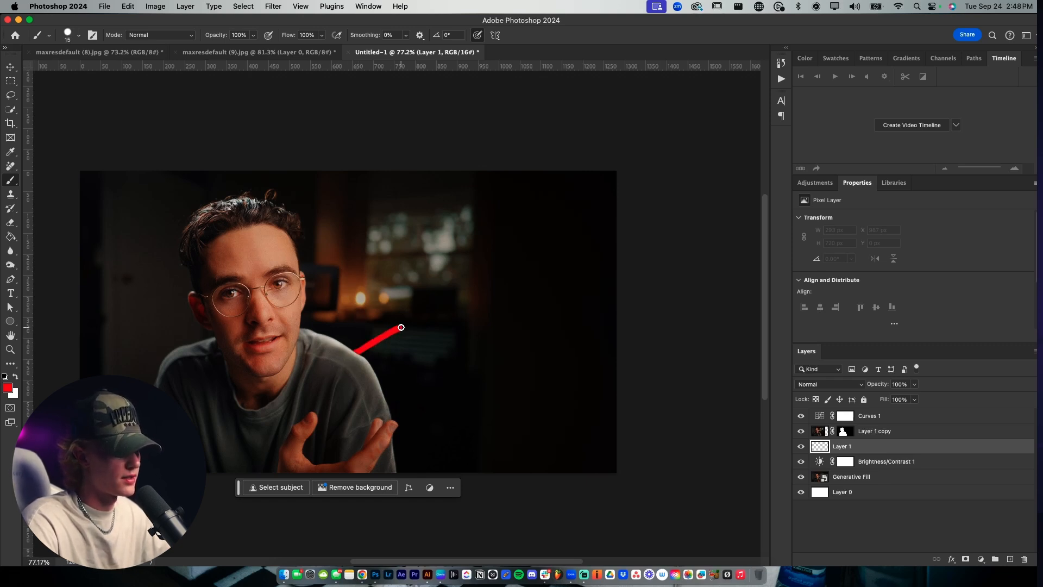
drag(401, 327, 523, 333)
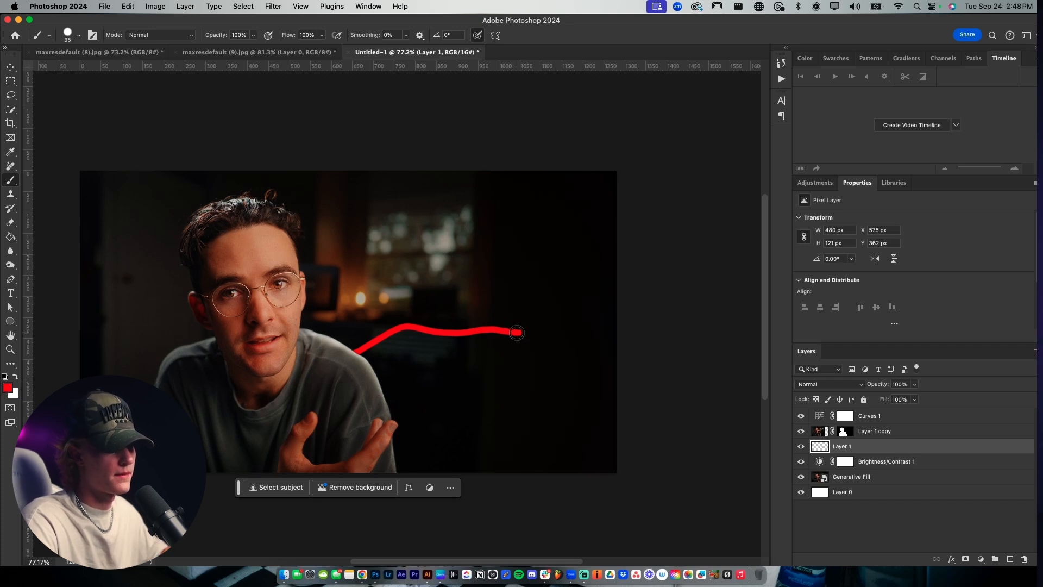
Brush a bright green trend line rising from the shoulder toward the top right.
click(9, 388)
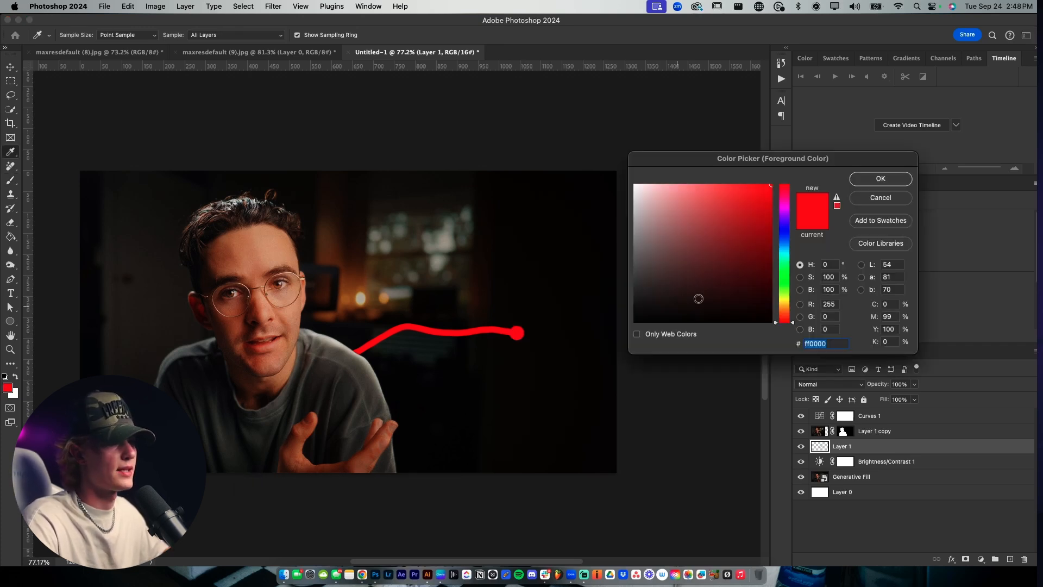
click(880, 178)
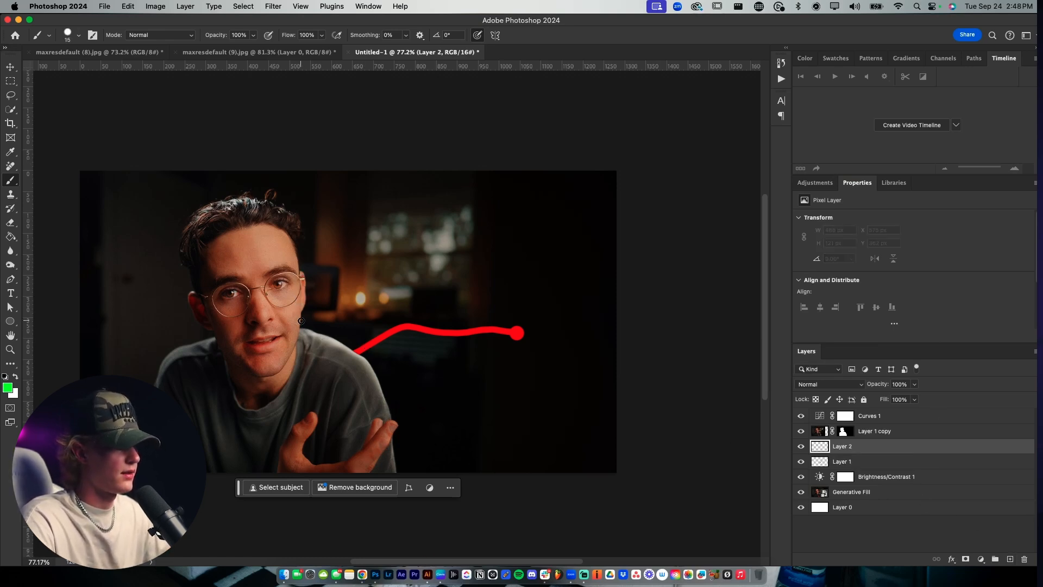
drag(301, 321, 392, 287)
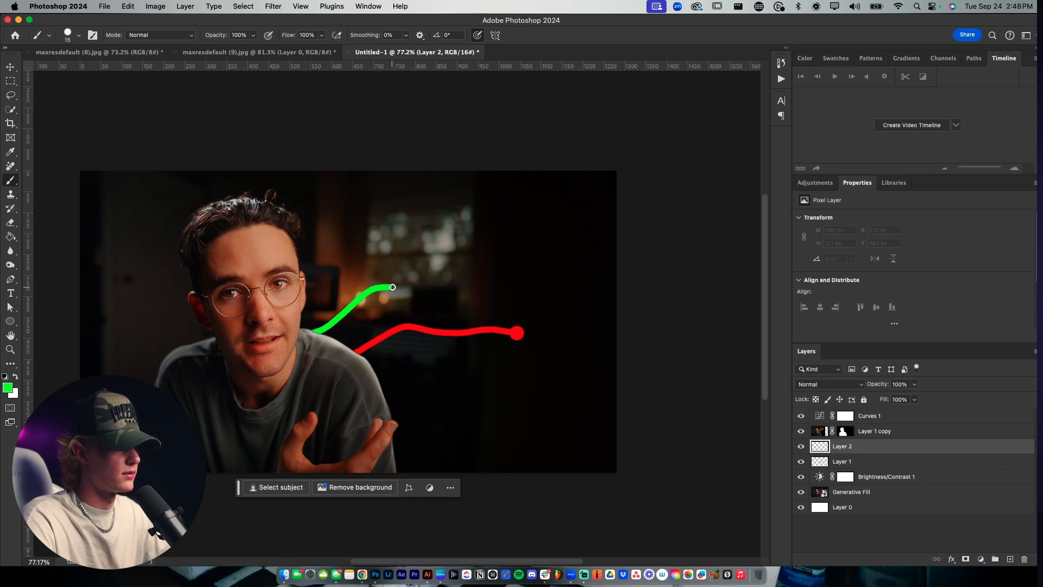
drag(392, 287, 512, 243)
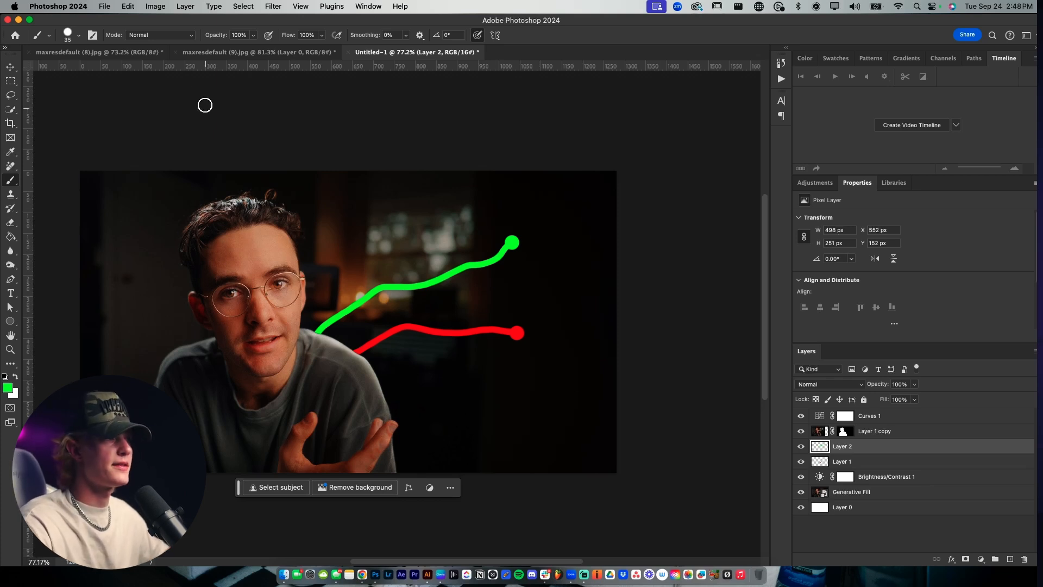
mouse_move(283, 365)
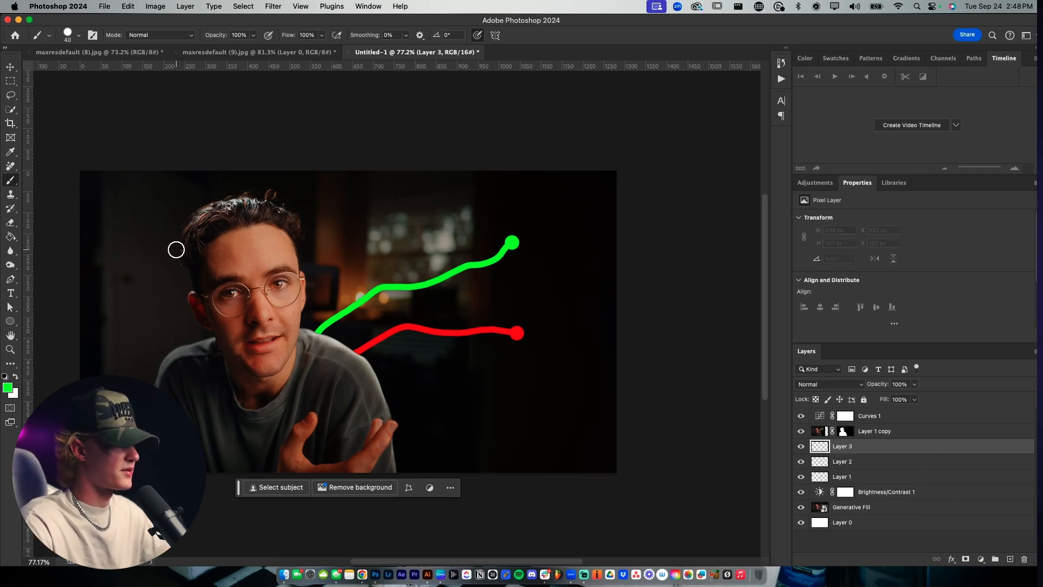
Paint soft green and red glows along the matching trend lines with a large low-flow brush.
click(78, 35)
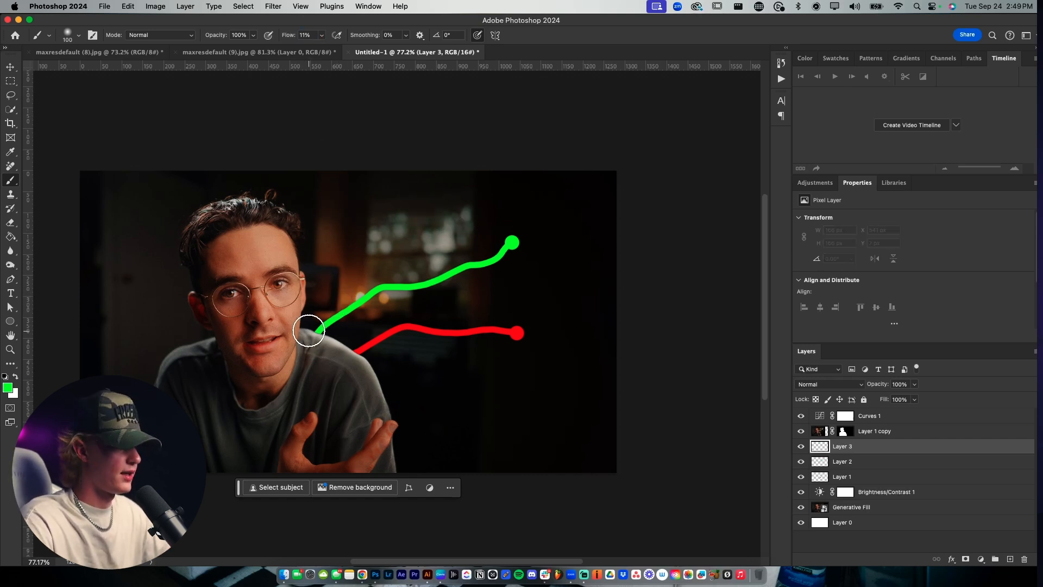
drag(308, 330, 398, 286)
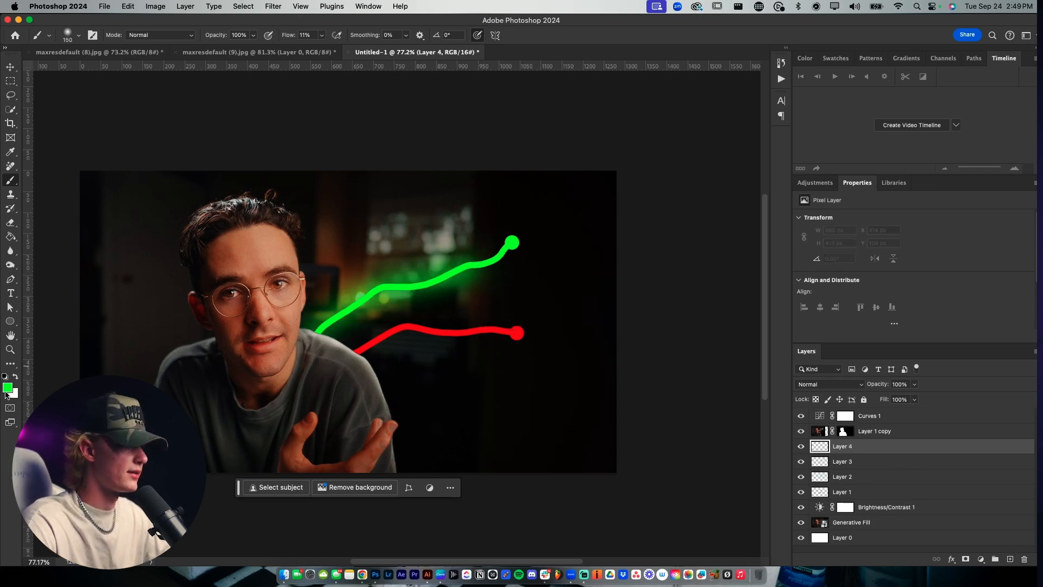
click(7, 388)
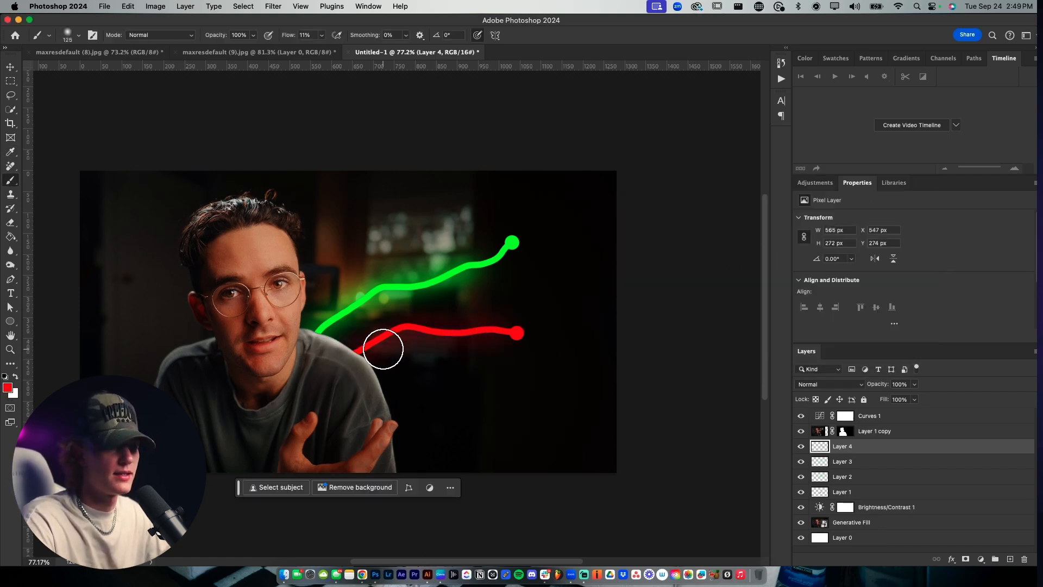
drag(383, 349, 499, 352)
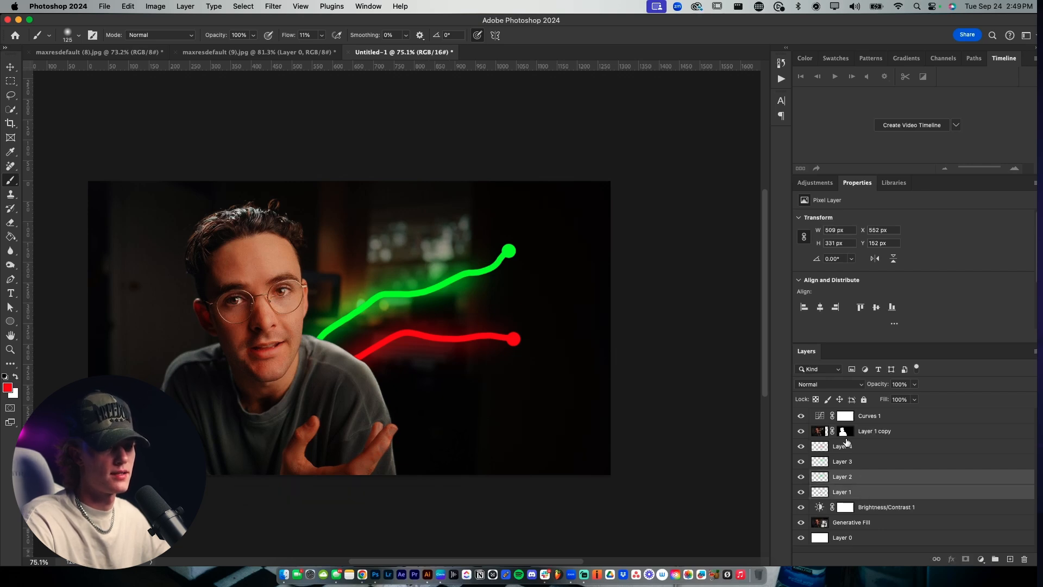
click(829, 383)
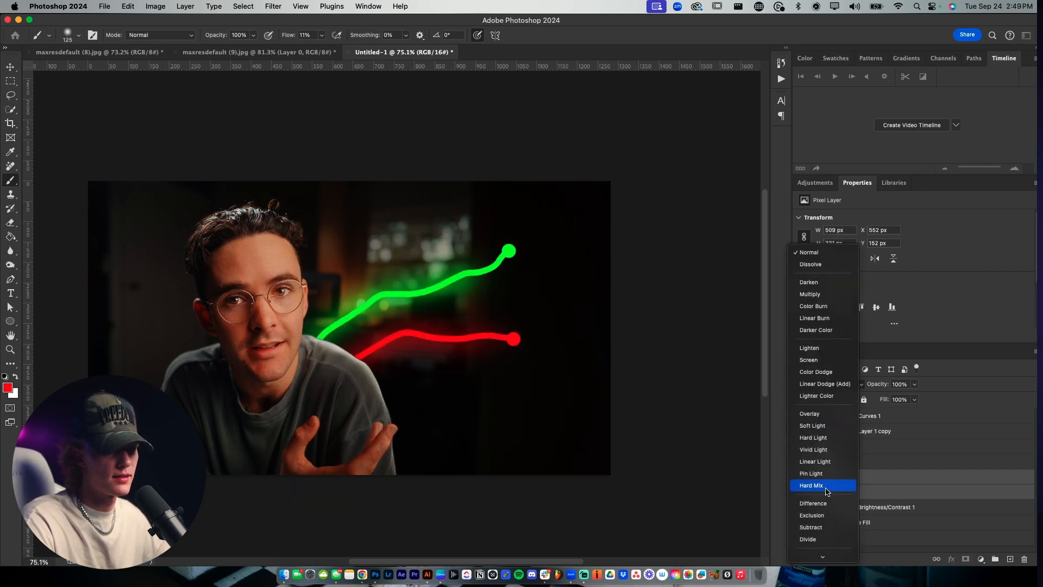
click(811, 485)
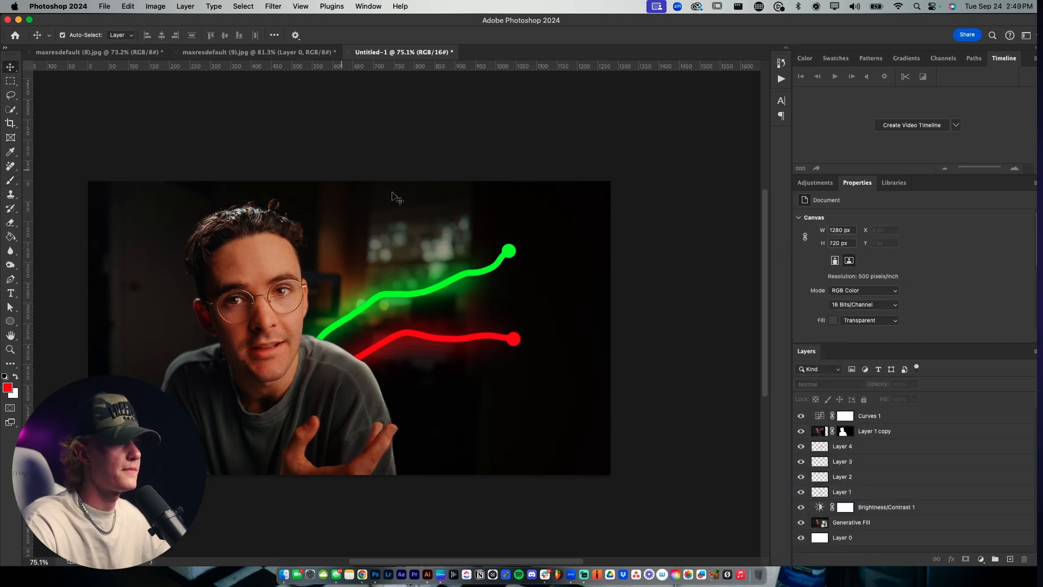
Add white 'Them' text and place it at the tip of the green line.
text(Lorem Ipsum)
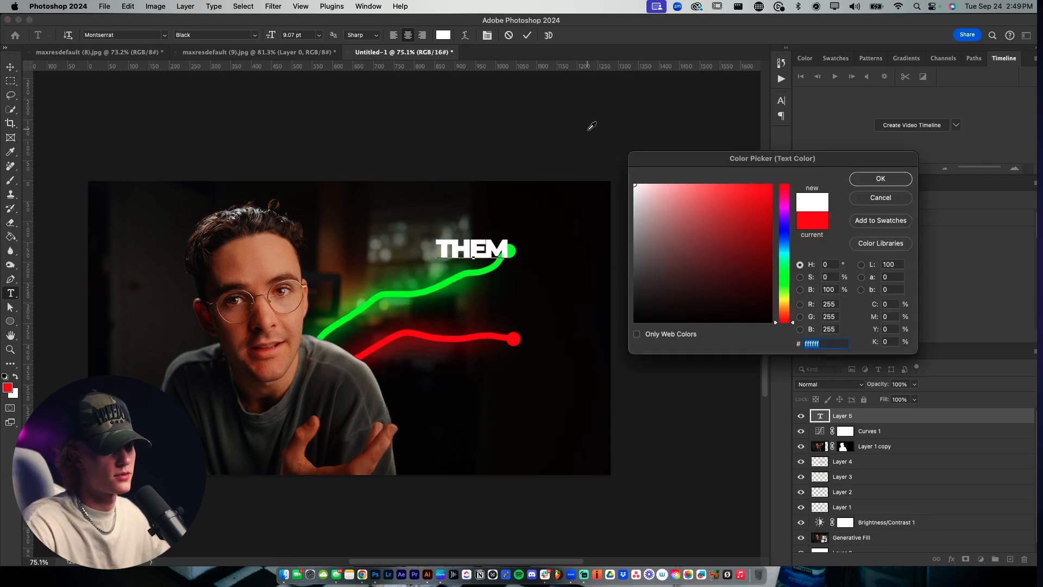
click(879, 178)
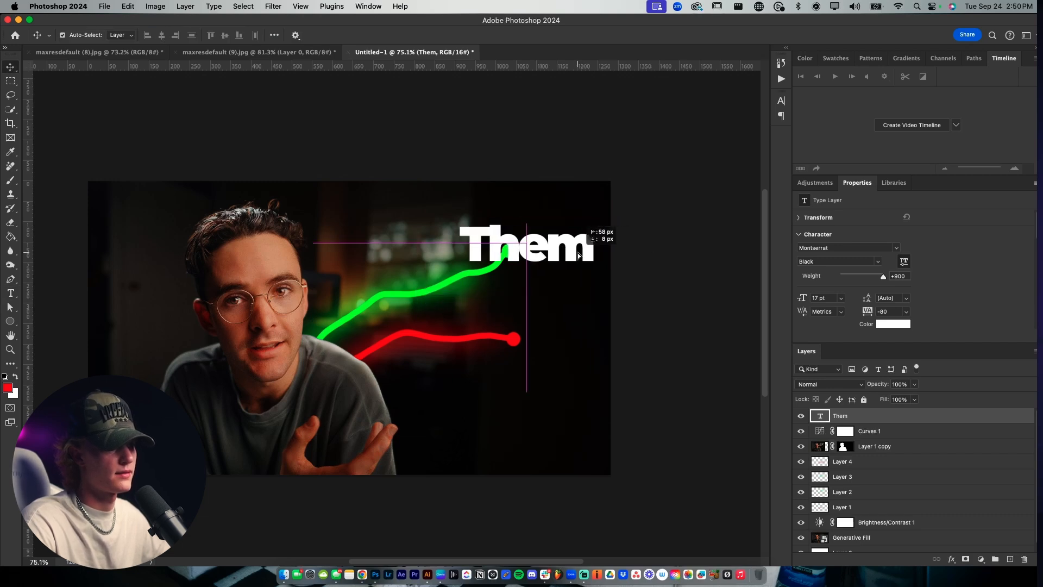
drag(526, 243, 526, 292)
text(You)
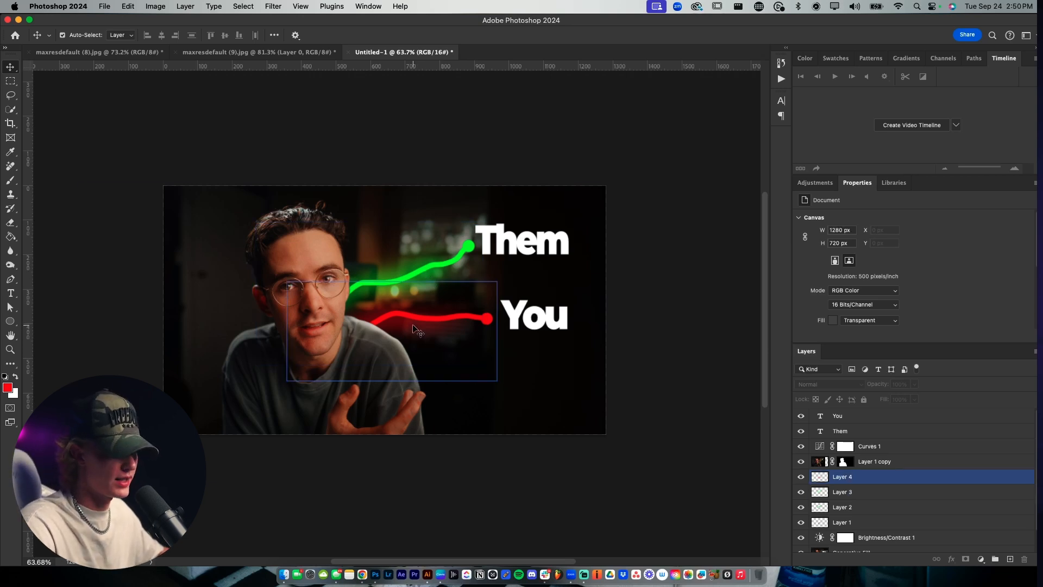
Add a new layer above the cut-out subject layer for the red tint.
click(874, 461)
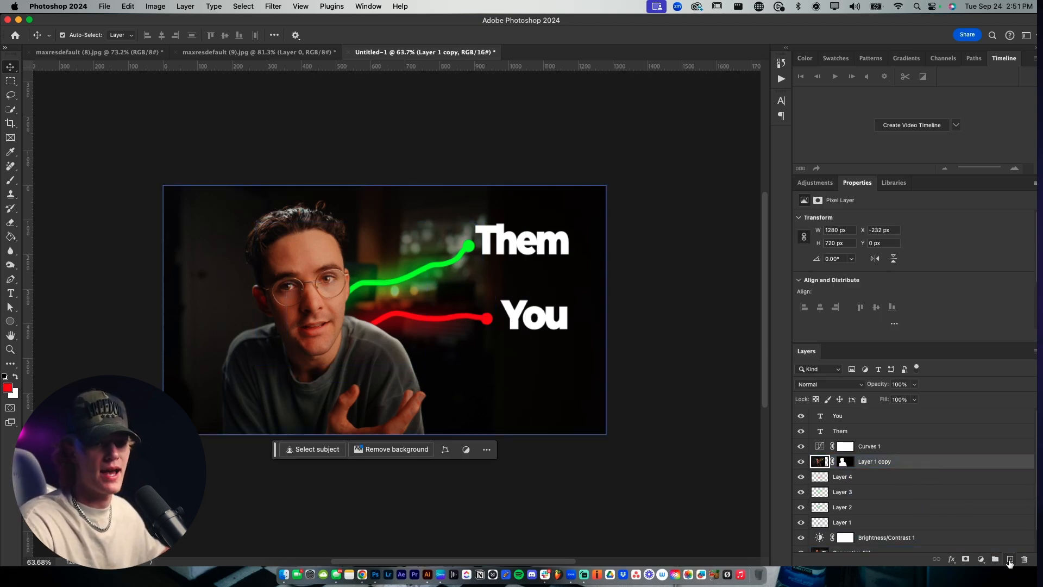
click(1009, 558)
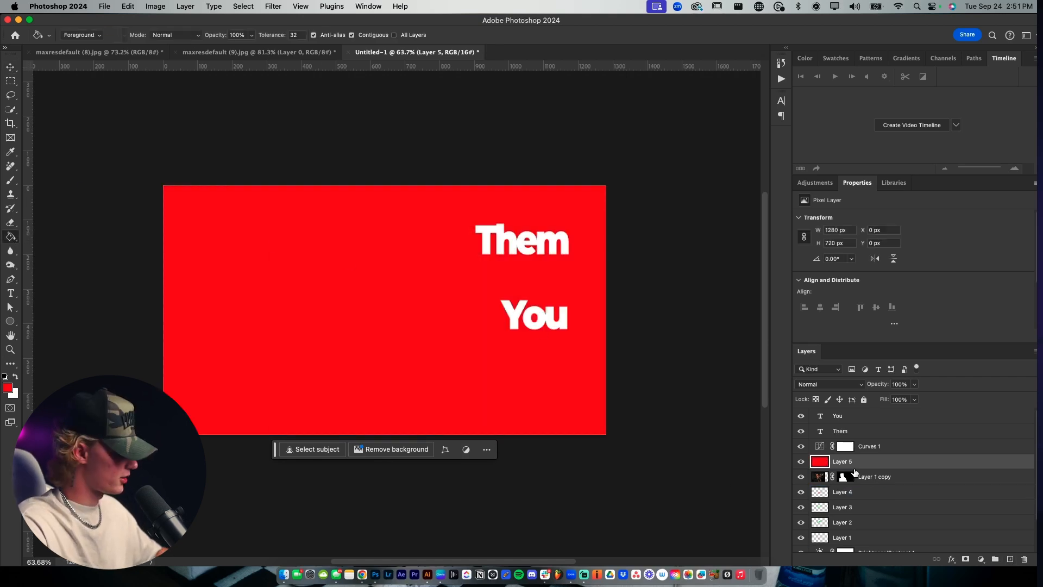
mouse_move(862, 472)
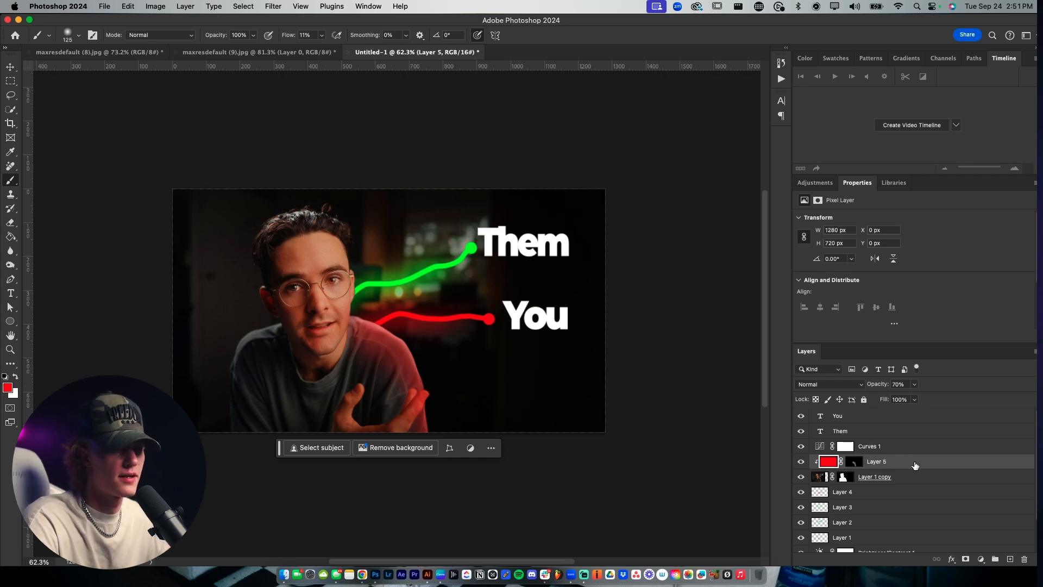
Set the red tint layer's Underlying Layer black slider to about 59 so shadows stay untinted.
double_click(878, 461)
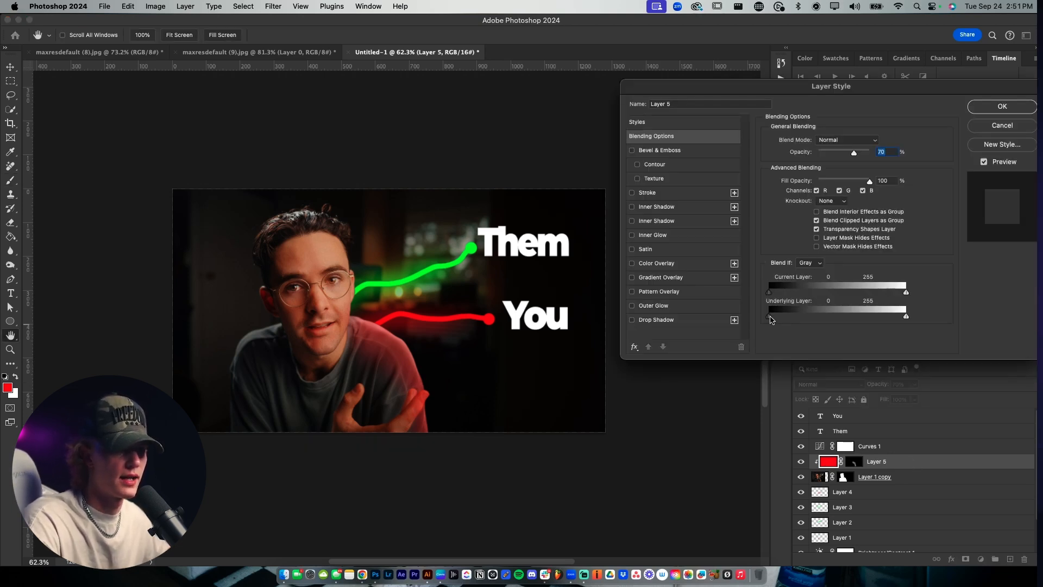
drag(768, 316, 805, 316)
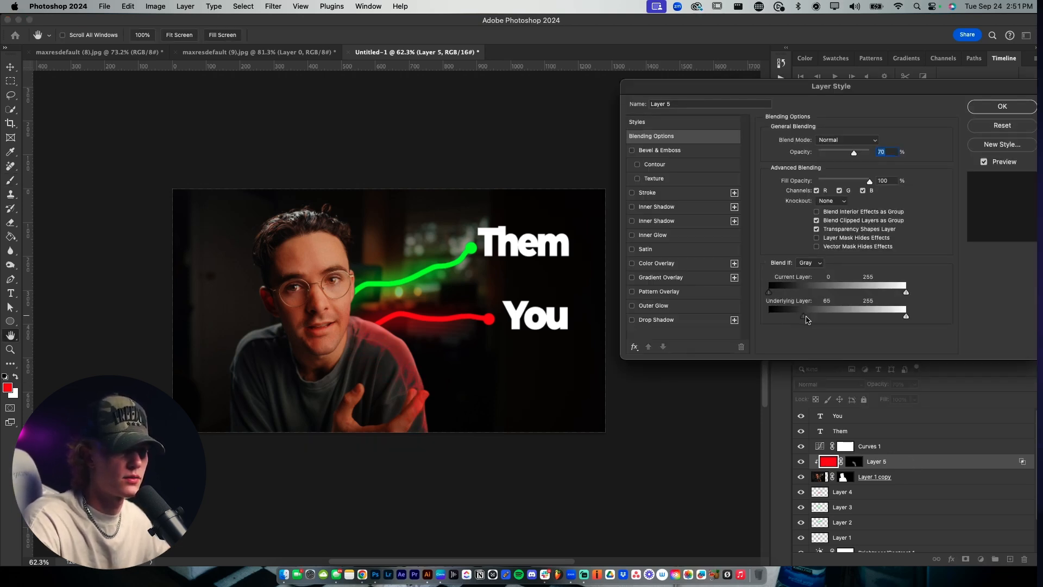
drag(769, 317, 804, 318)
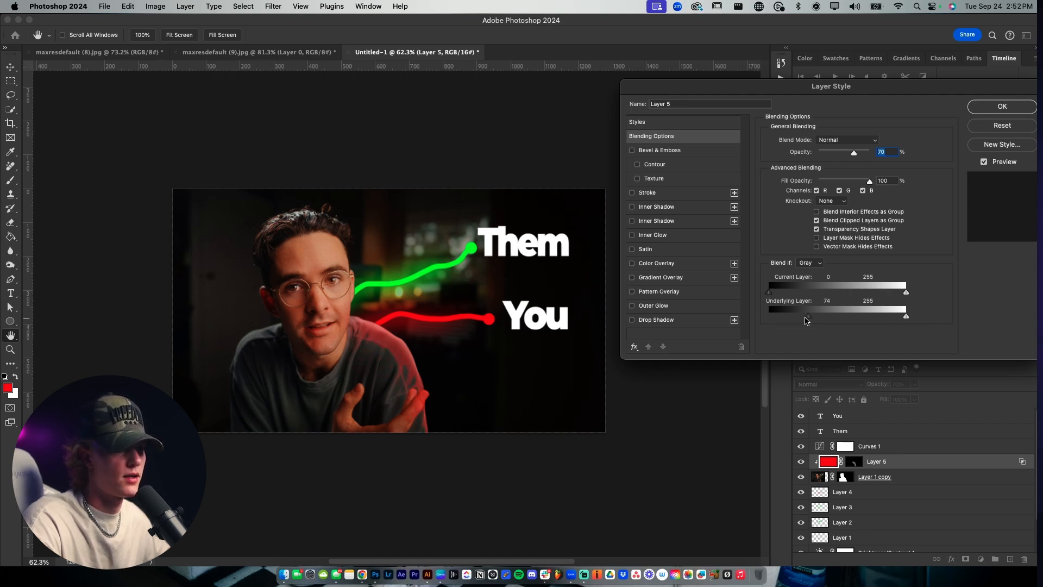
drag(807, 316, 801, 316)
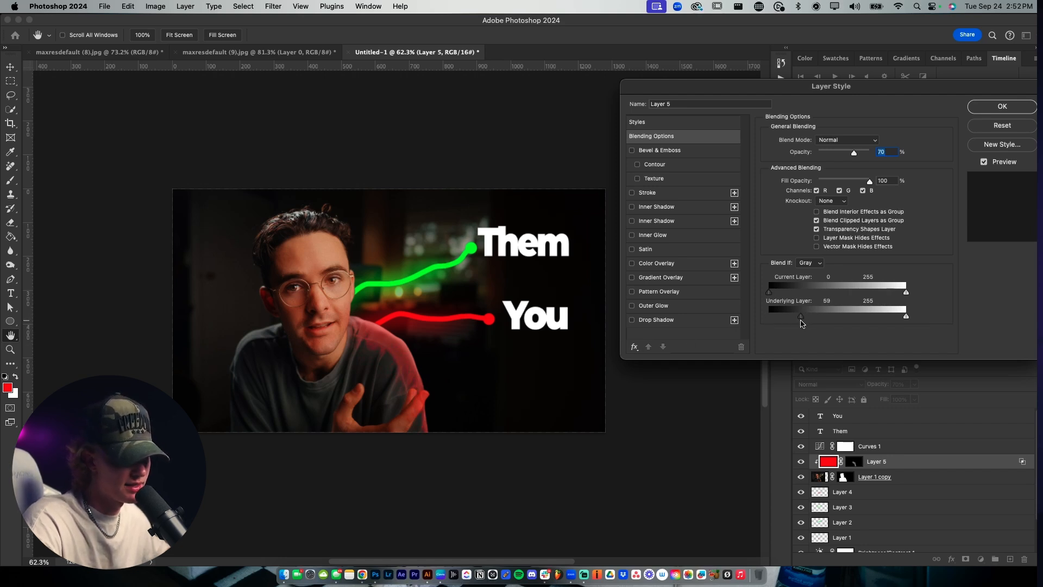
drag(801, 316, 780, 316)
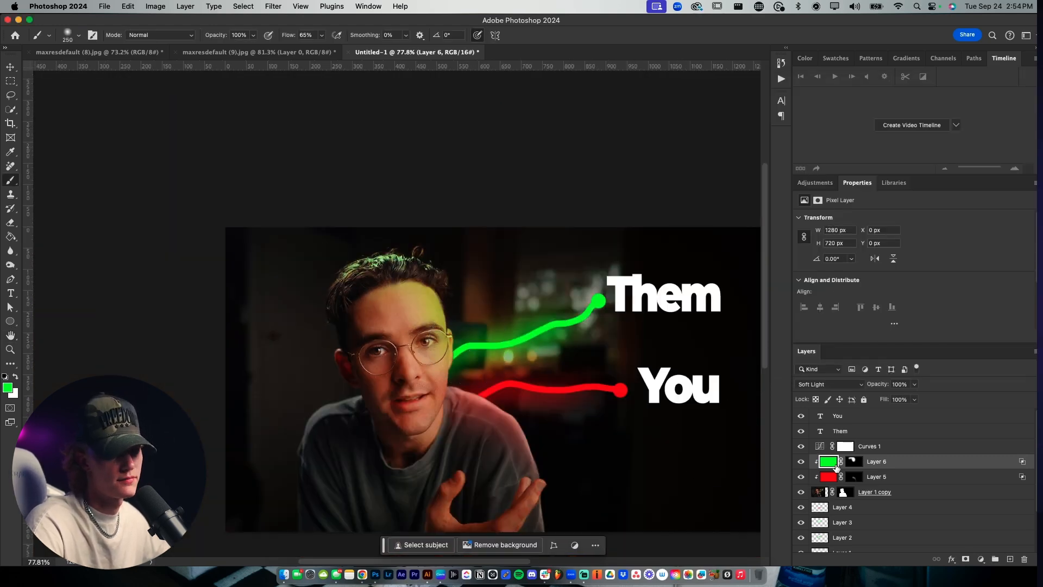
Select the green tint layer's mask to paint green only onto the upper left.
click(852, 461)
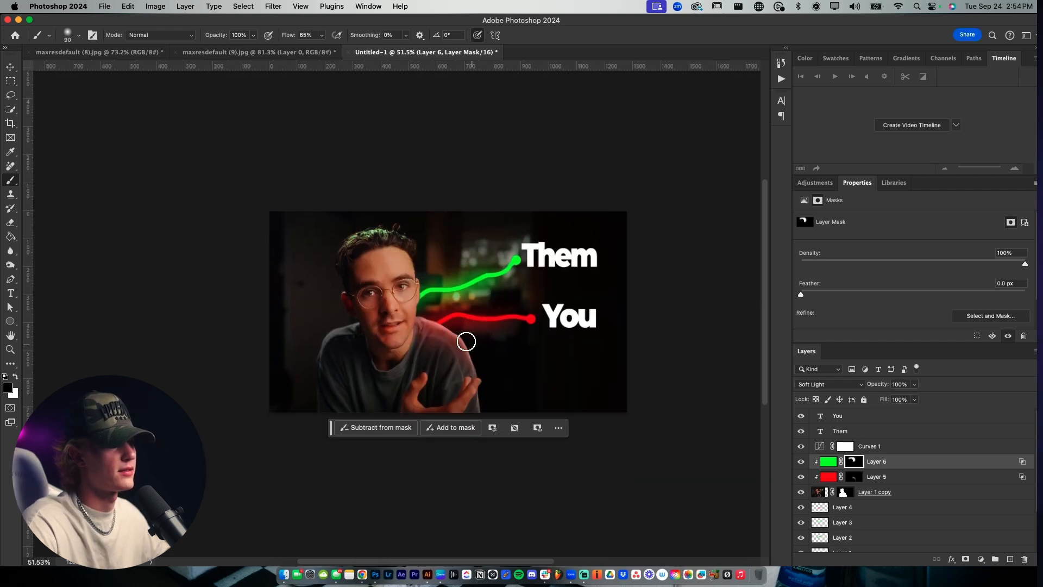
mouse_move(433, 277)
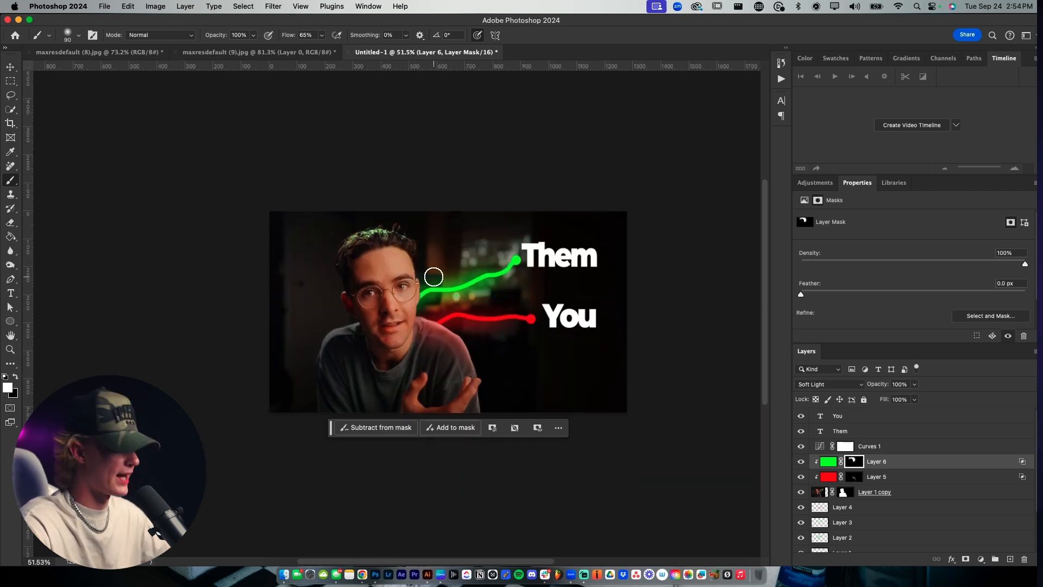